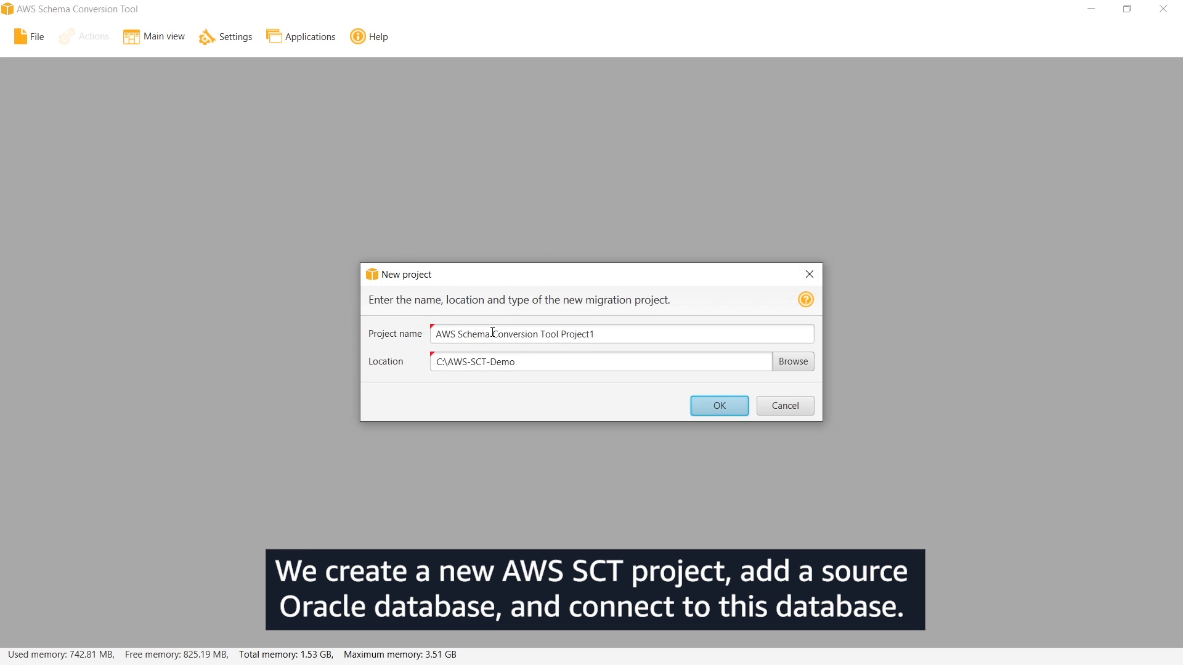
- Create the project OfflineModeDemonstration in C:\AWS-SCT-Demo
type("OfflineModeDemonstration")
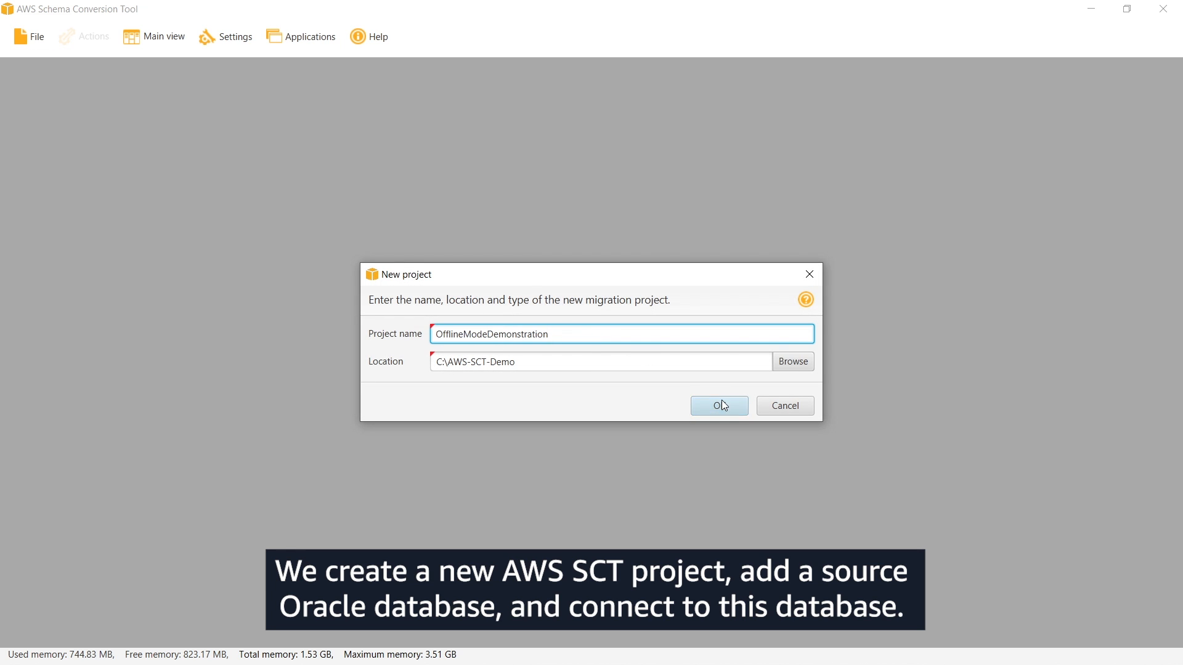
left_click(717, 405)
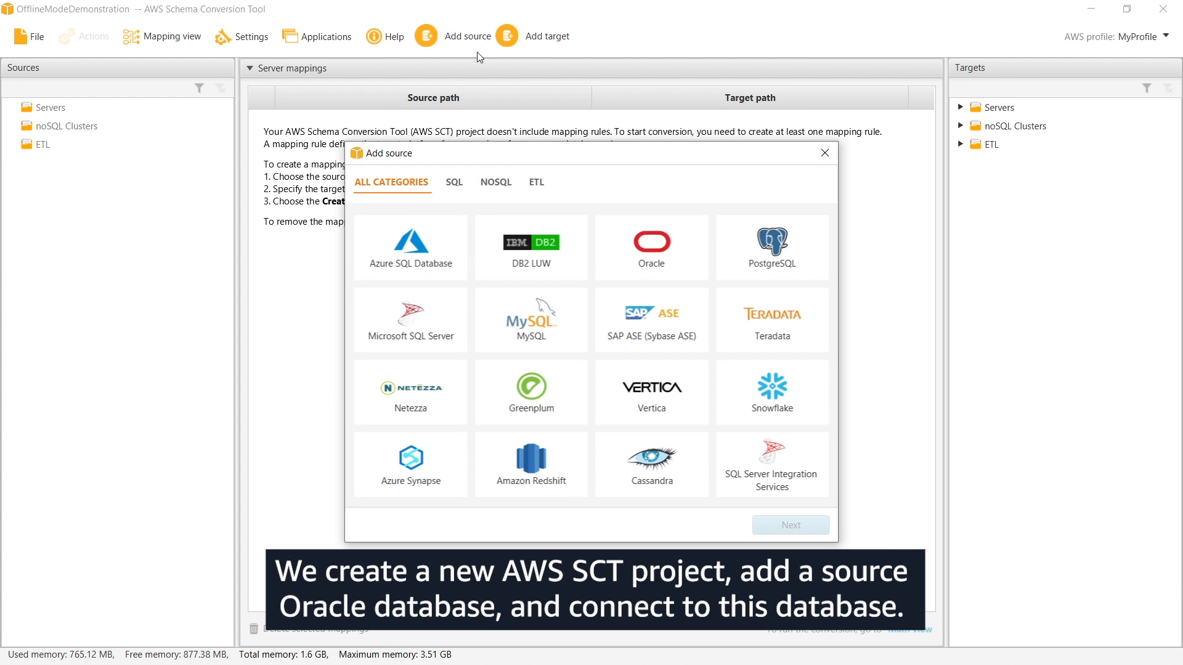
- Add Oracle as the source database and connect with its connection details
left_click(650, 248)
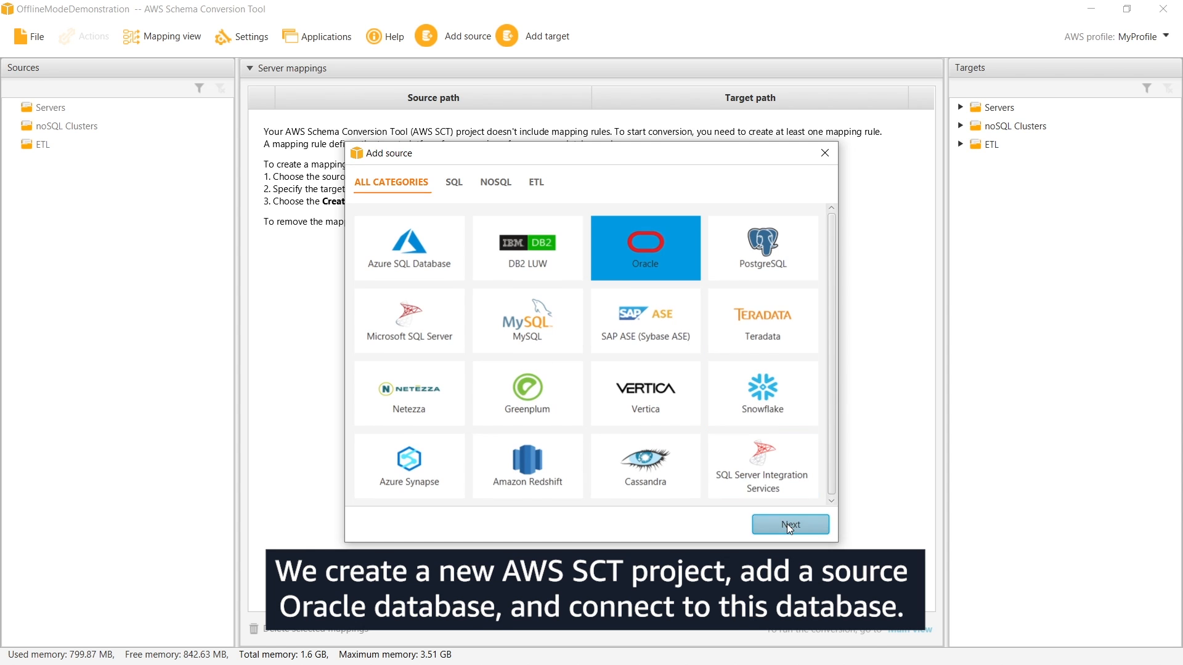
left_click(789, 524)
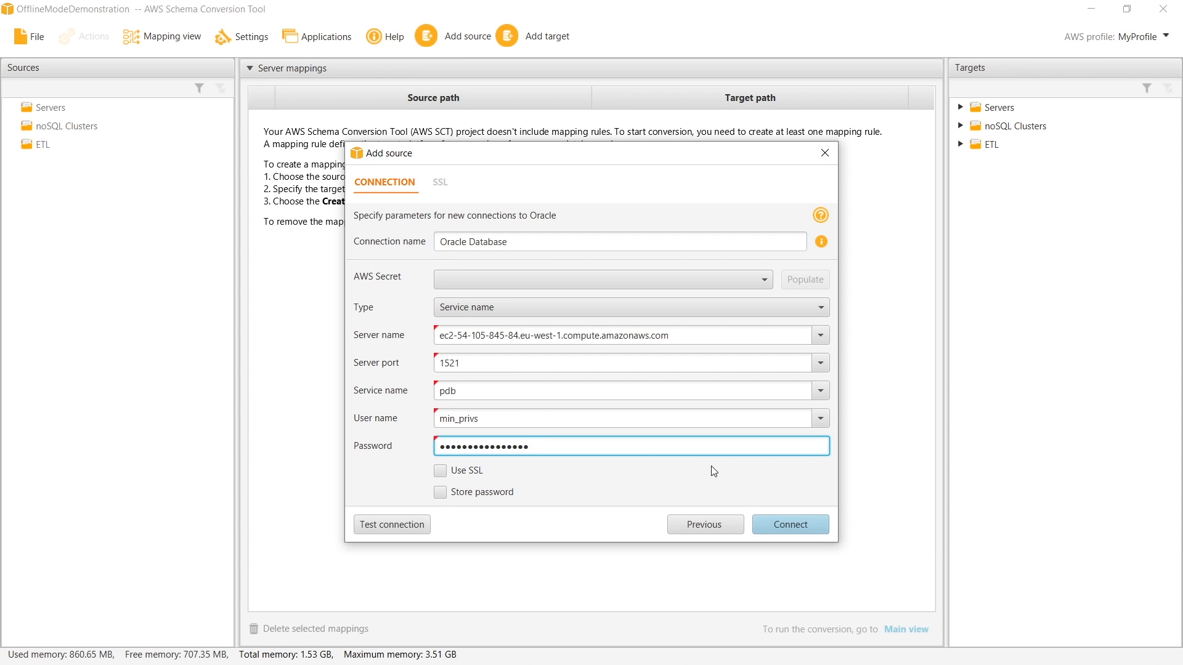
left_click(789, 525)
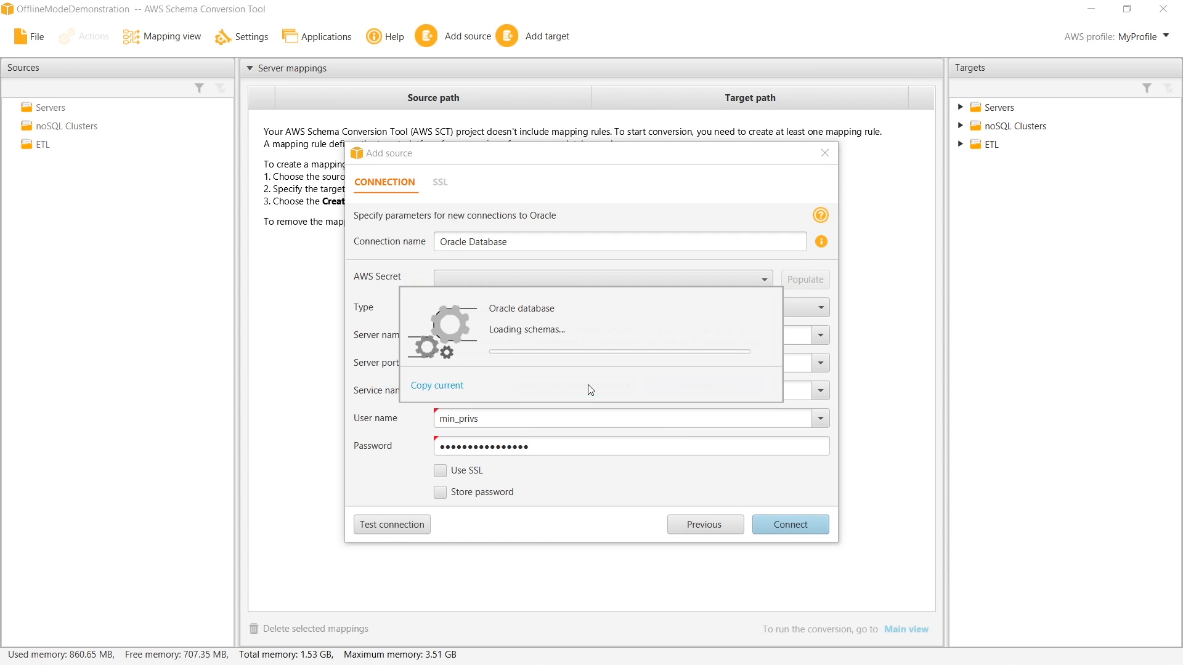
left_click(789, 524)
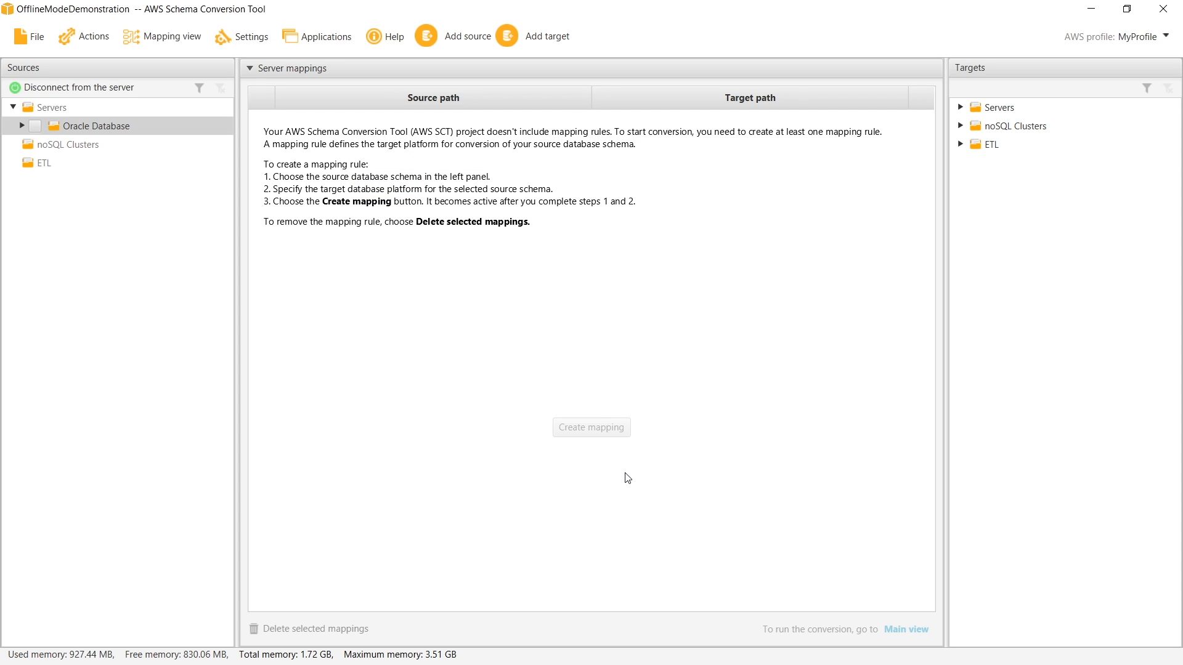
- In Main view, check CHINOOK and LARGE_DB_ORA and load their schema metadata
left_click(170, 35)
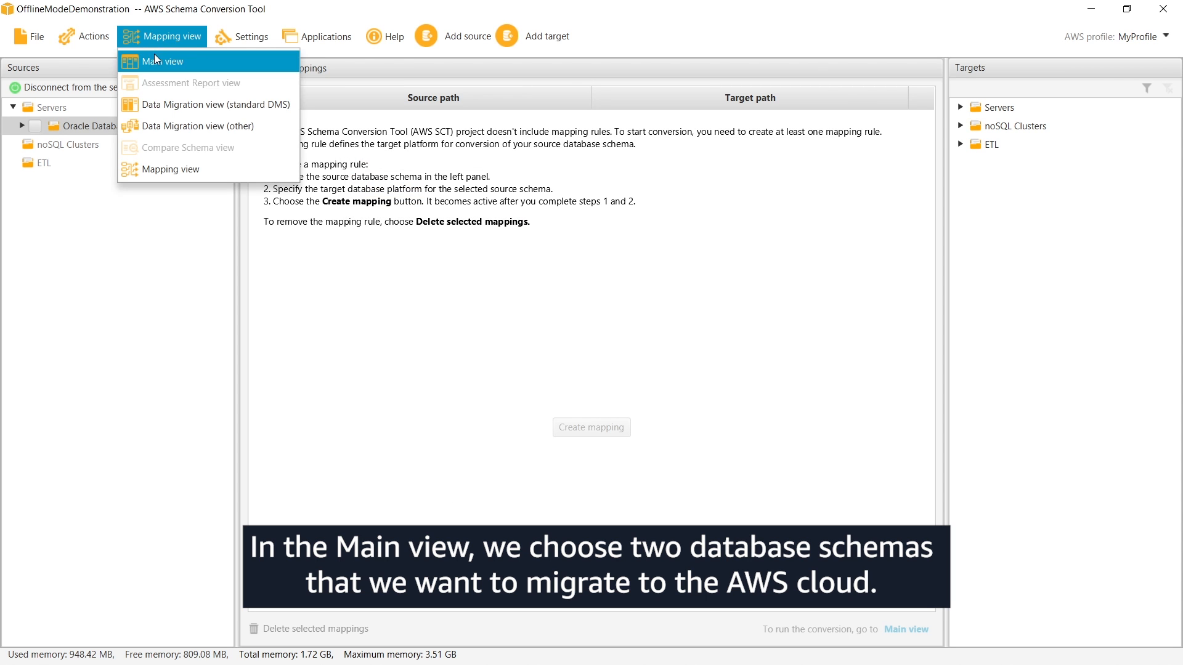
left_click(163, 61)
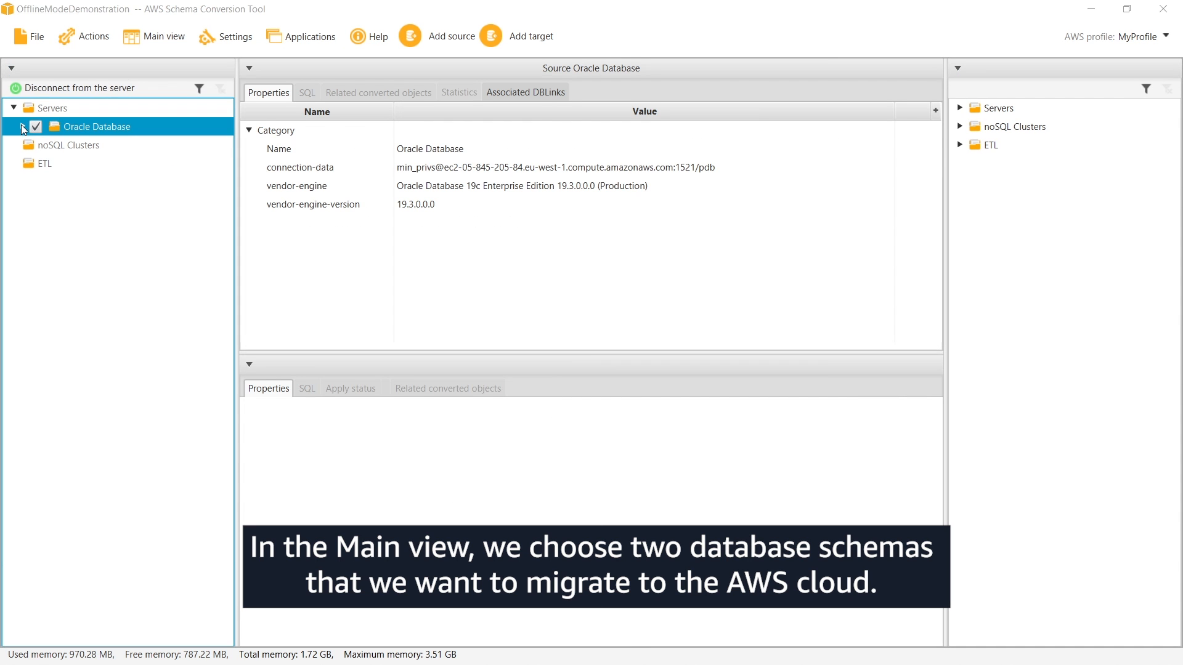
left_click(23, 126)
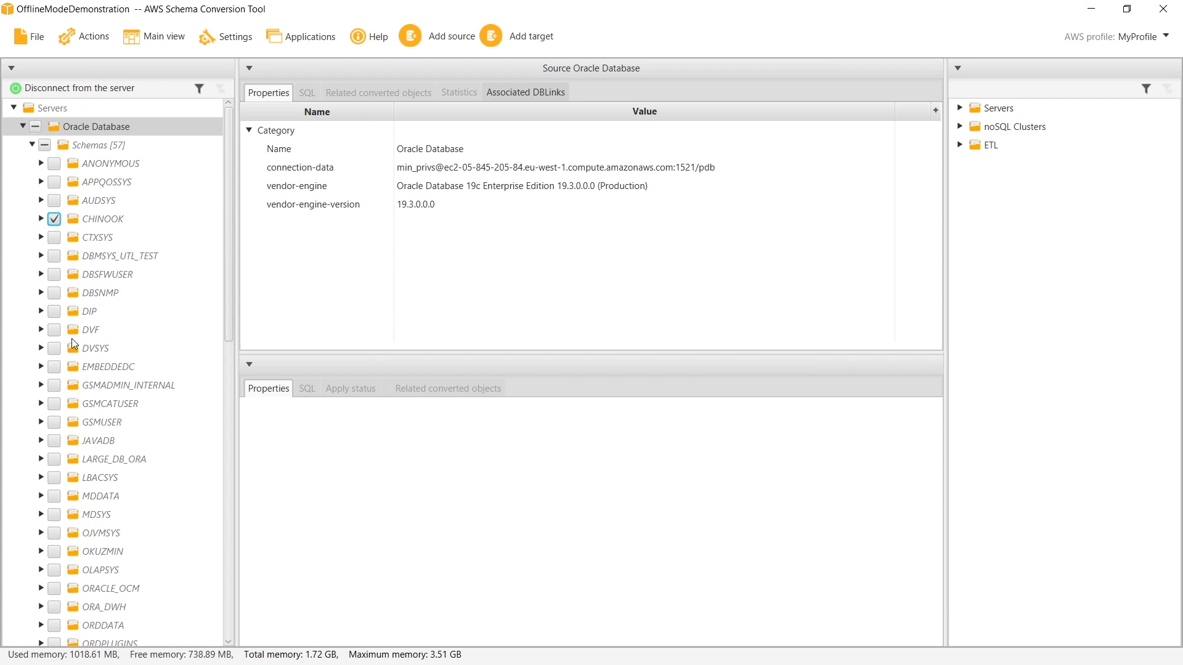
left_click(53, 458)
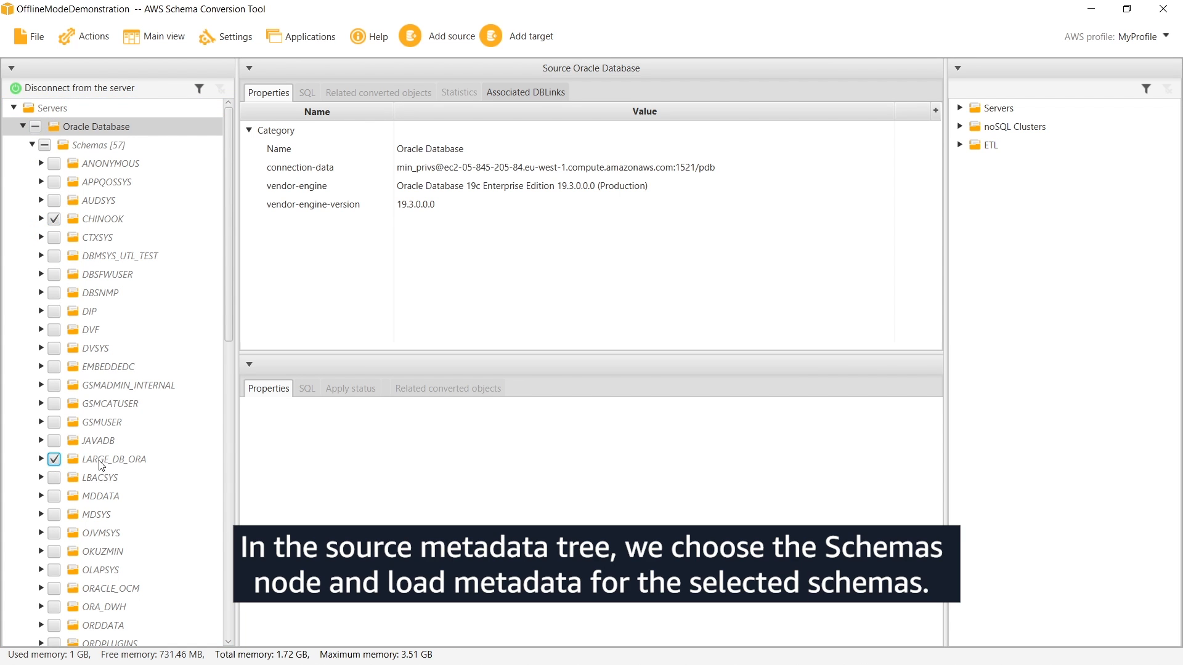
left_click(100, 145)
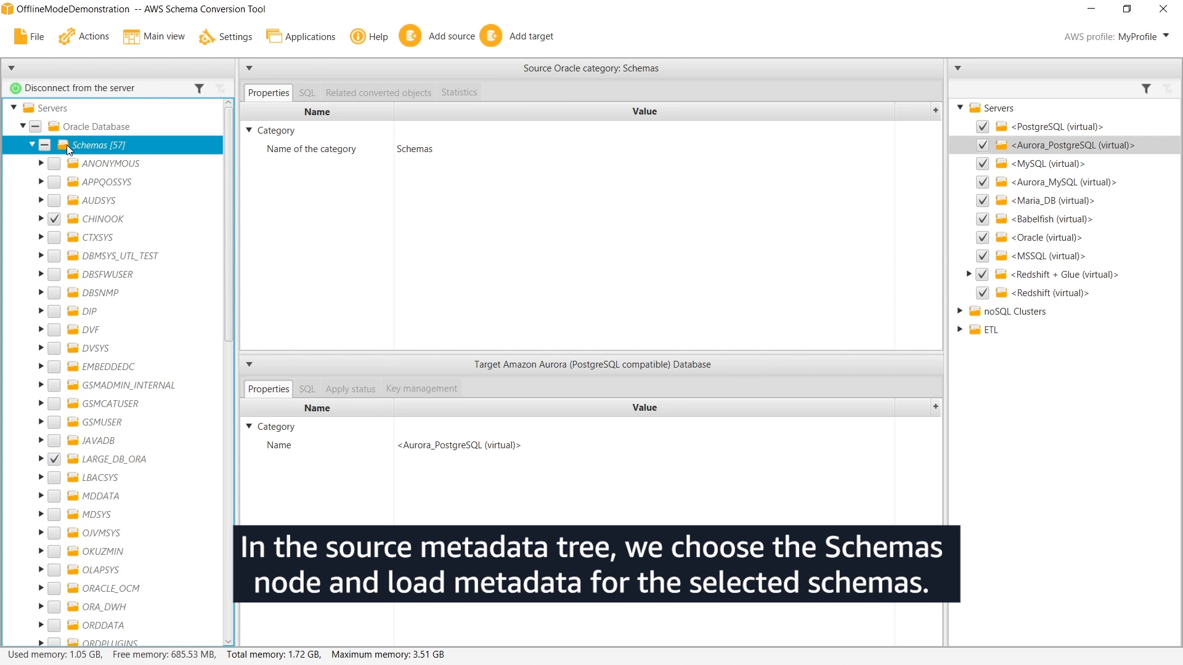
right_click(98, 144)
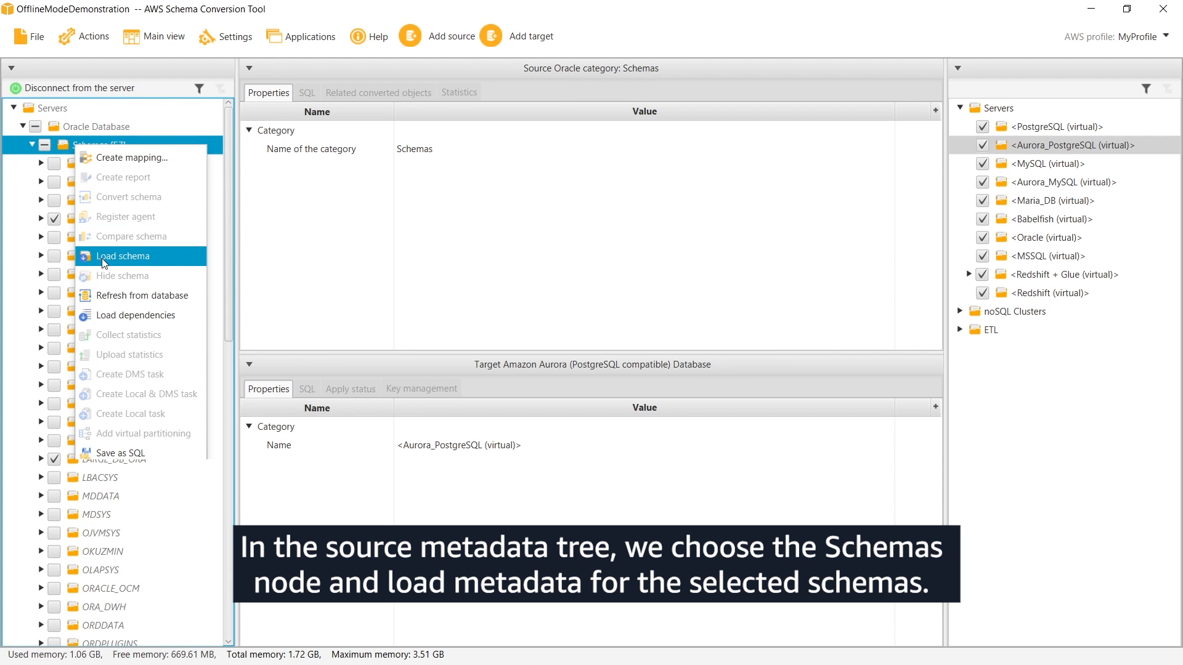
left_click(124, 255)
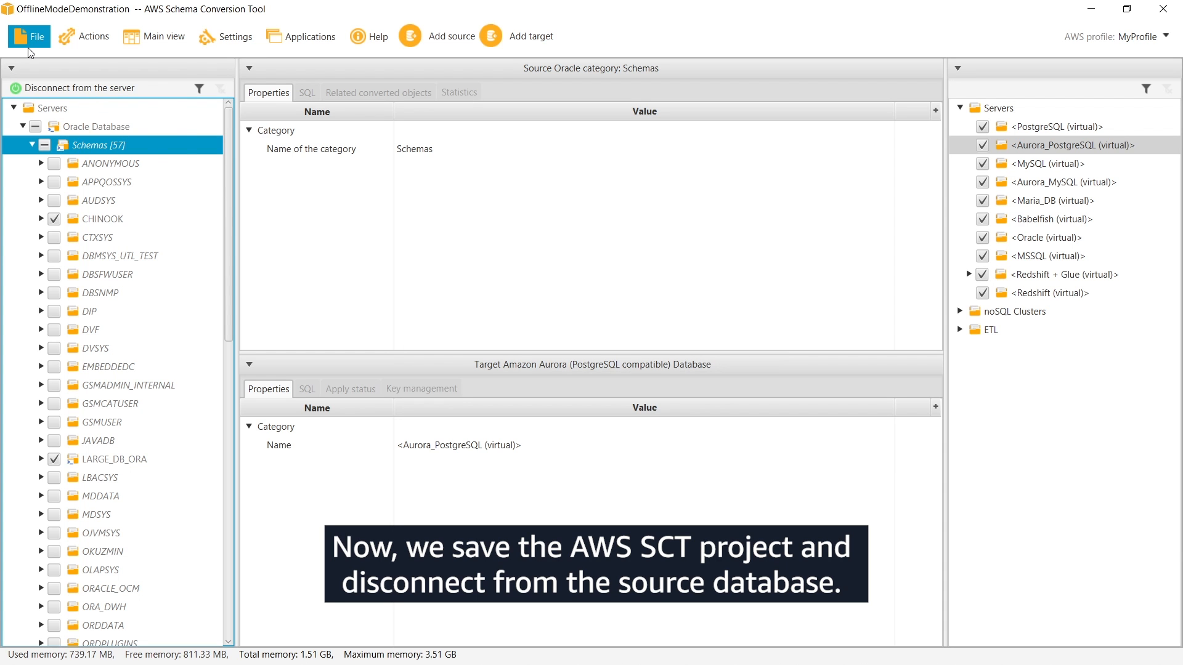
- Save the project and disconnect from the Oracle server to work offline
left_click(28, 36)
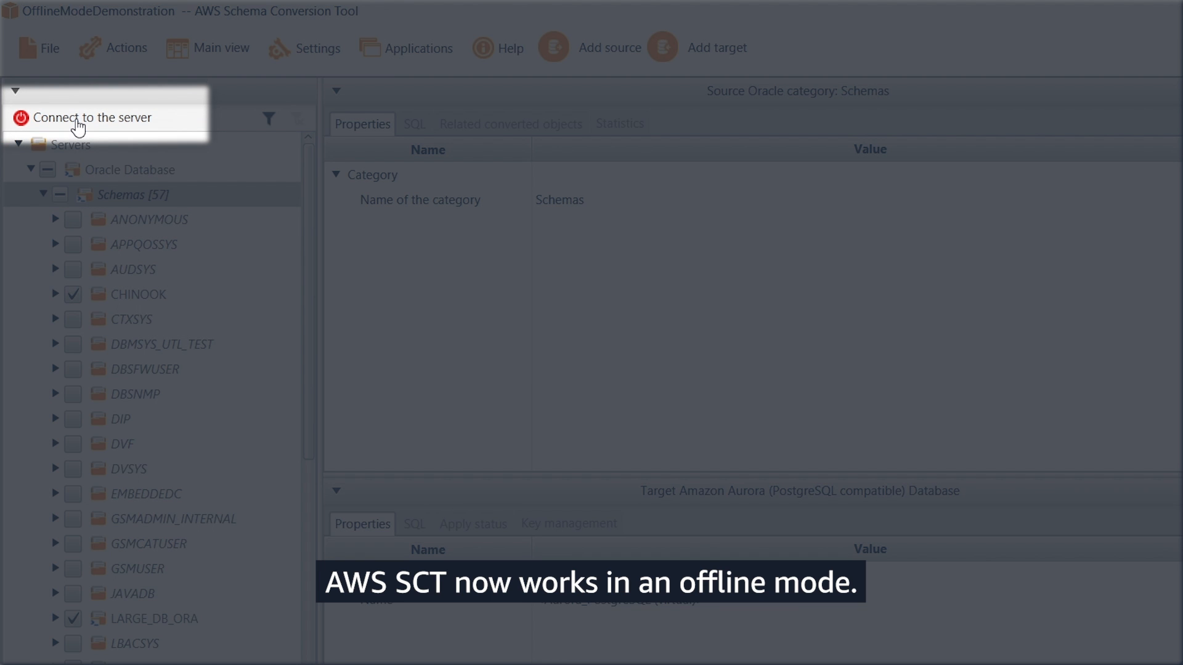
left_click(165, 36)
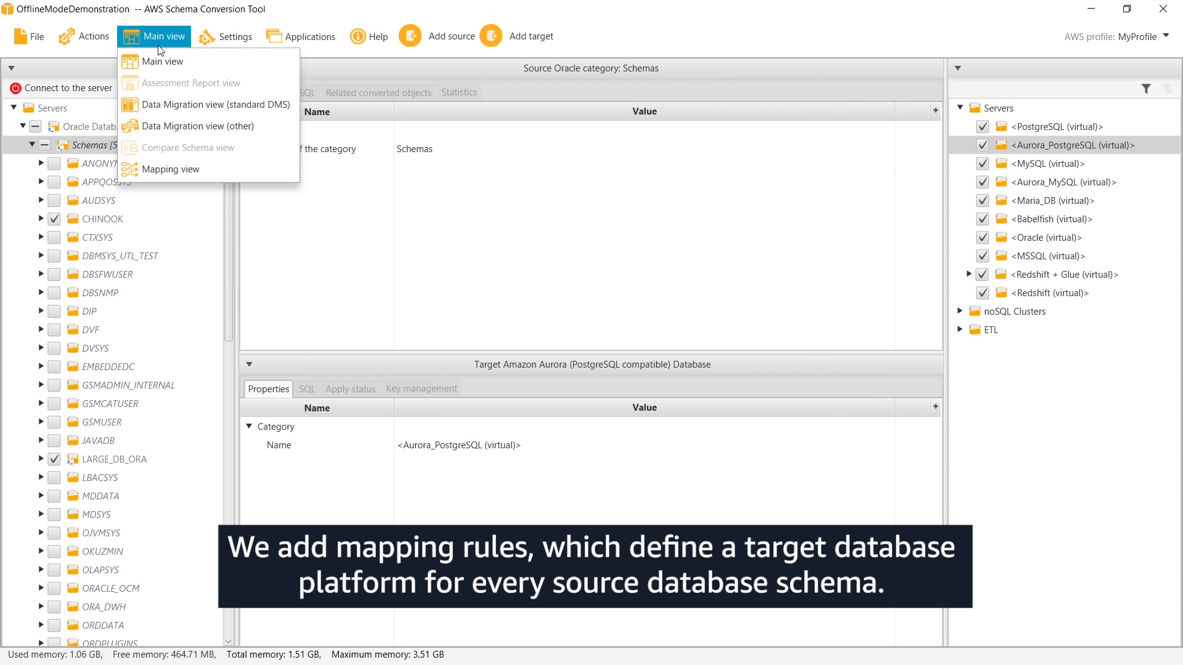
- In Mapping view, map the CHINOOK schema to Aurora PostgreSQL
left_click(171, 169)
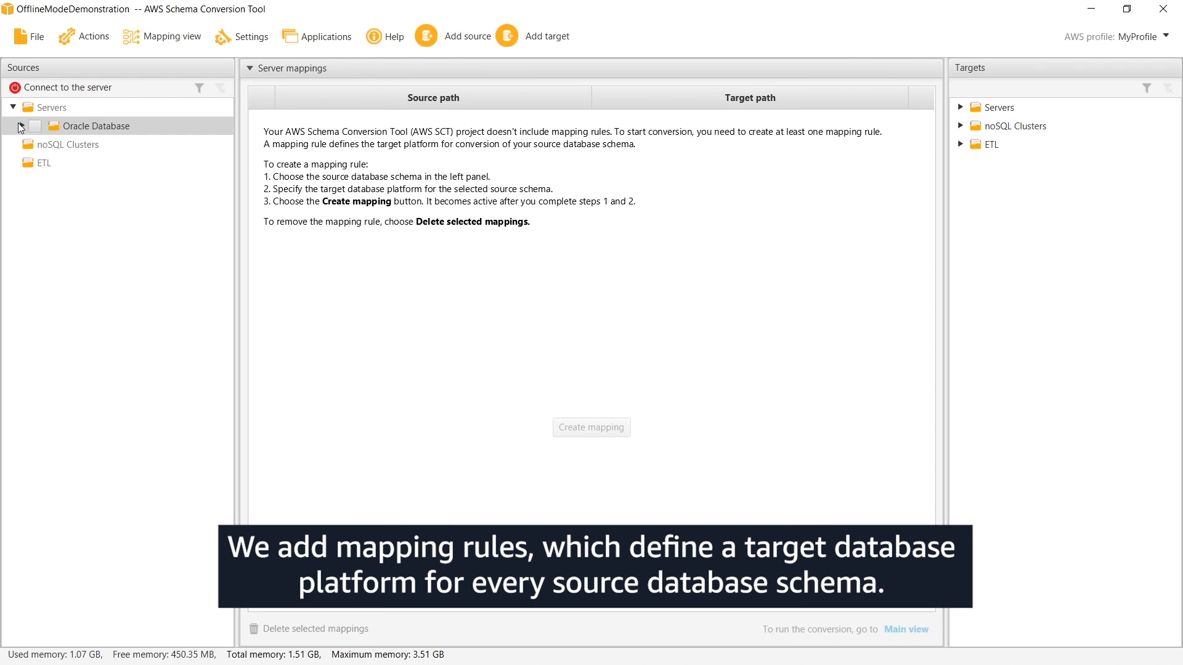
left_click(11, 126)
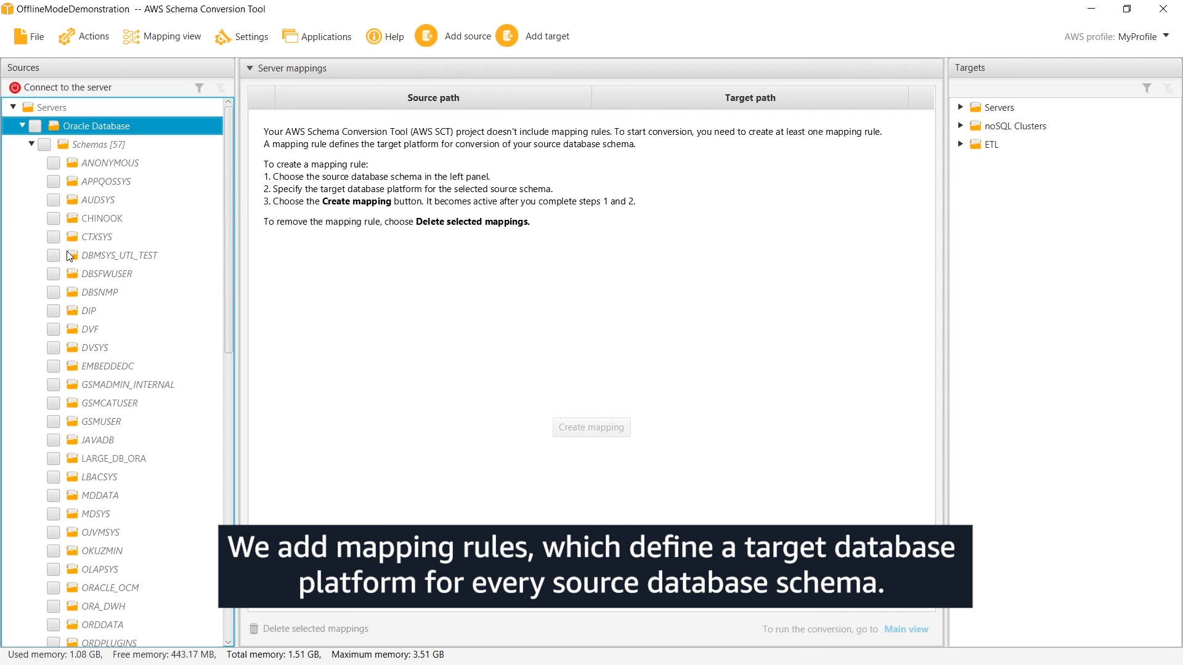
left_click(54, 218)
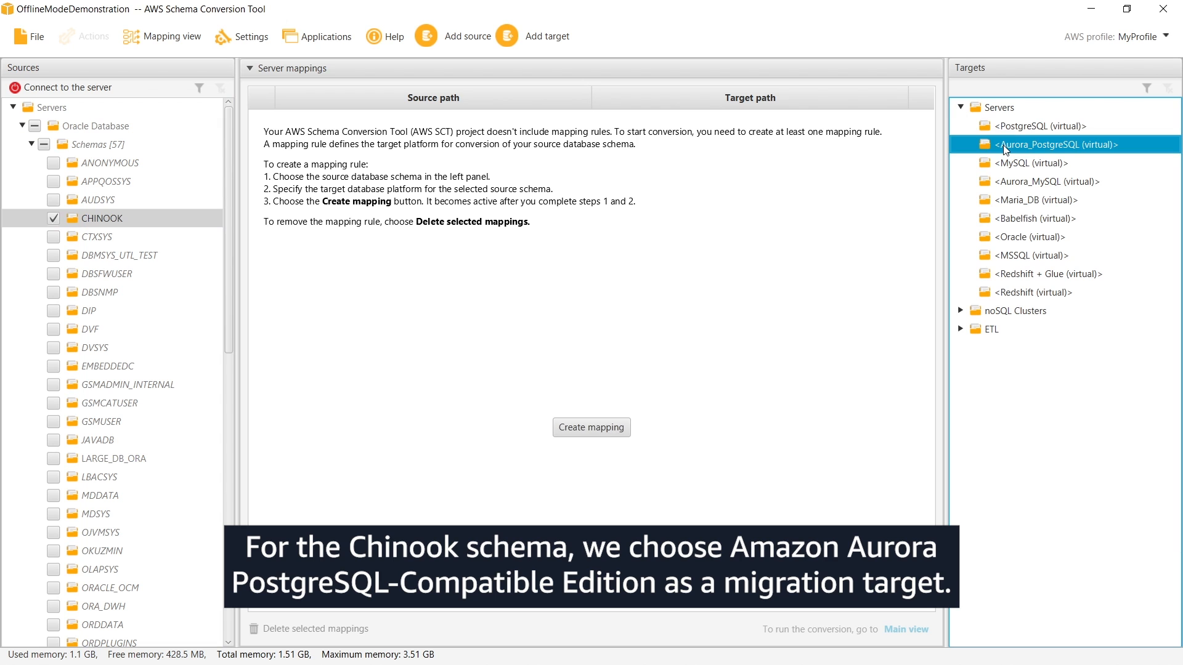
left_click(590, 427)
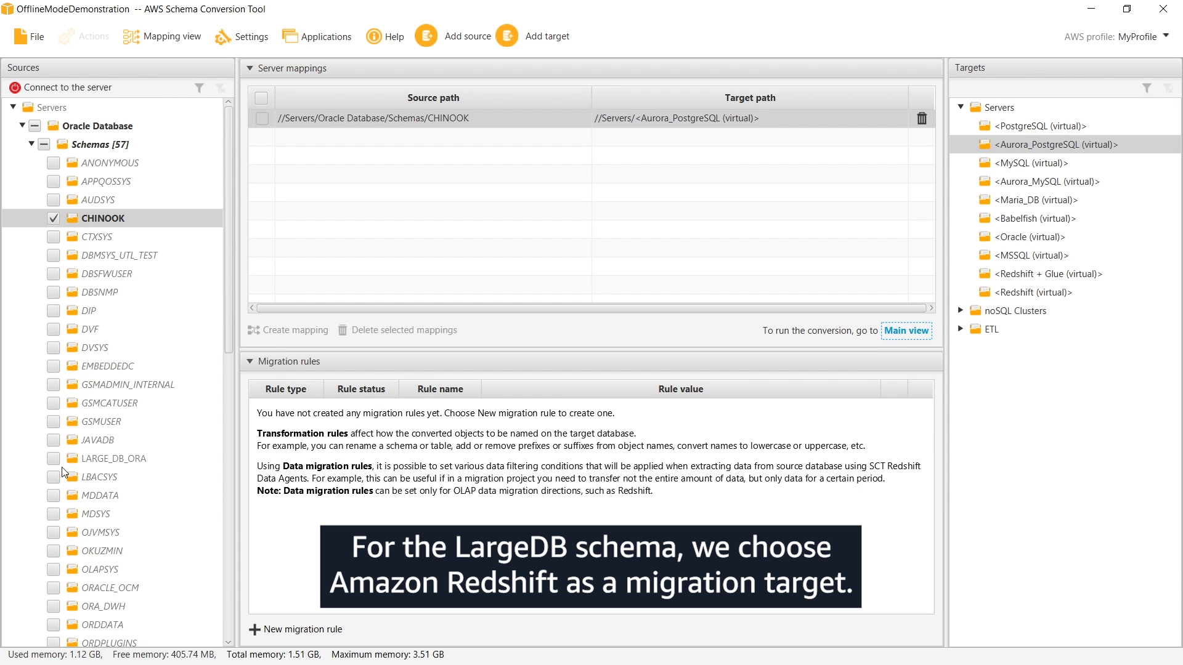
- Map the LARGE_DB_ORA schema to Redshift
left_click(52, 458)
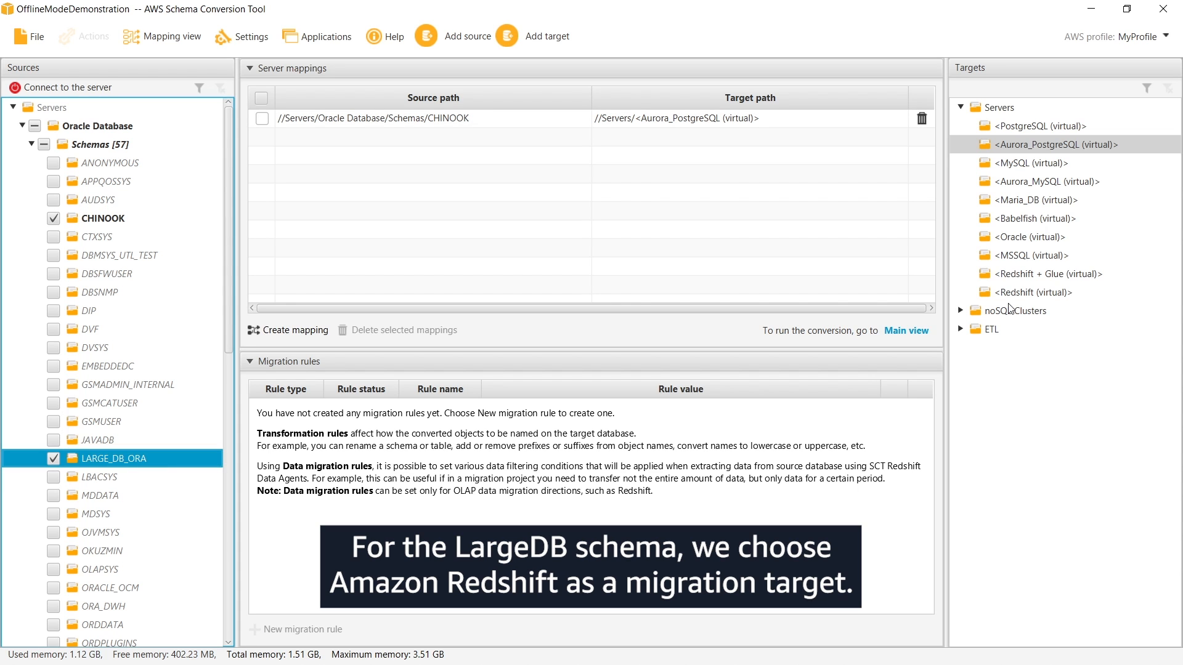
left_click(1042, 292)
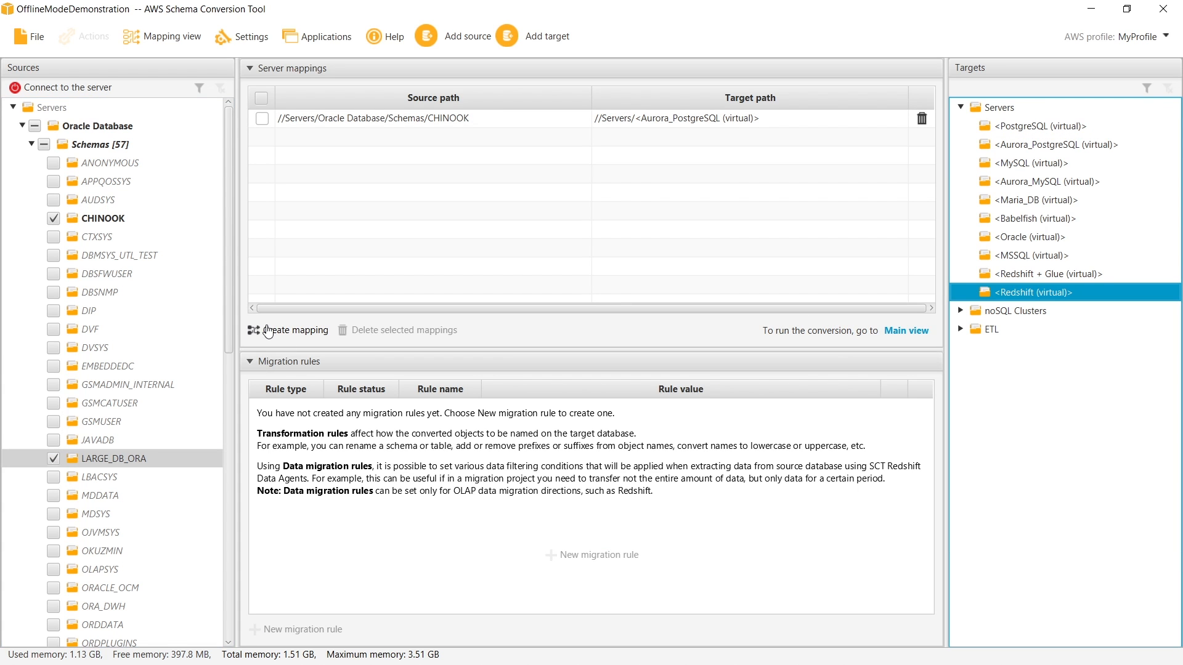
left_click(295, 330)
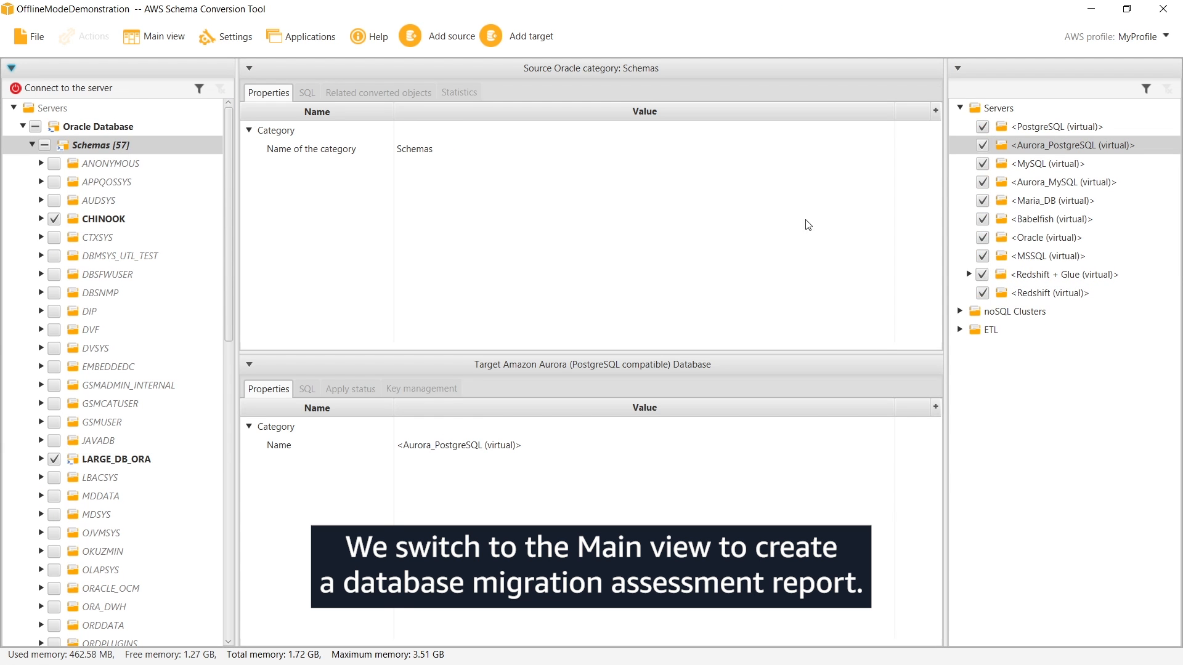
- Create the assessment report and view Redshift (virtual) action items
left_click(103, 144)
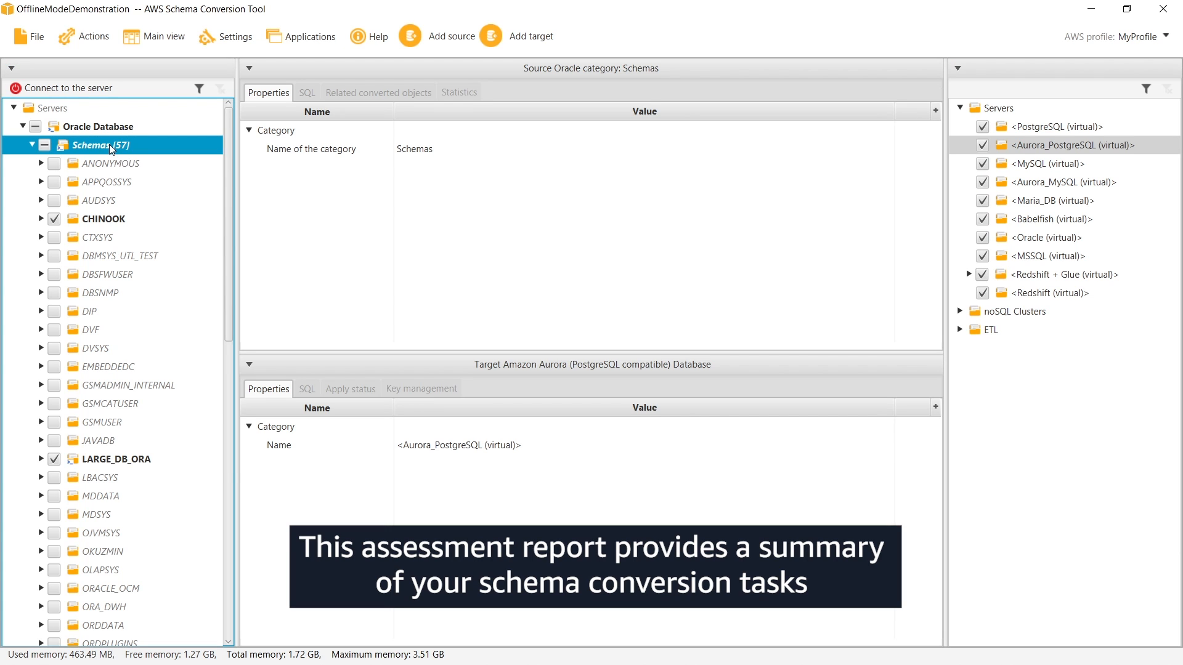
right_click(100, 144)
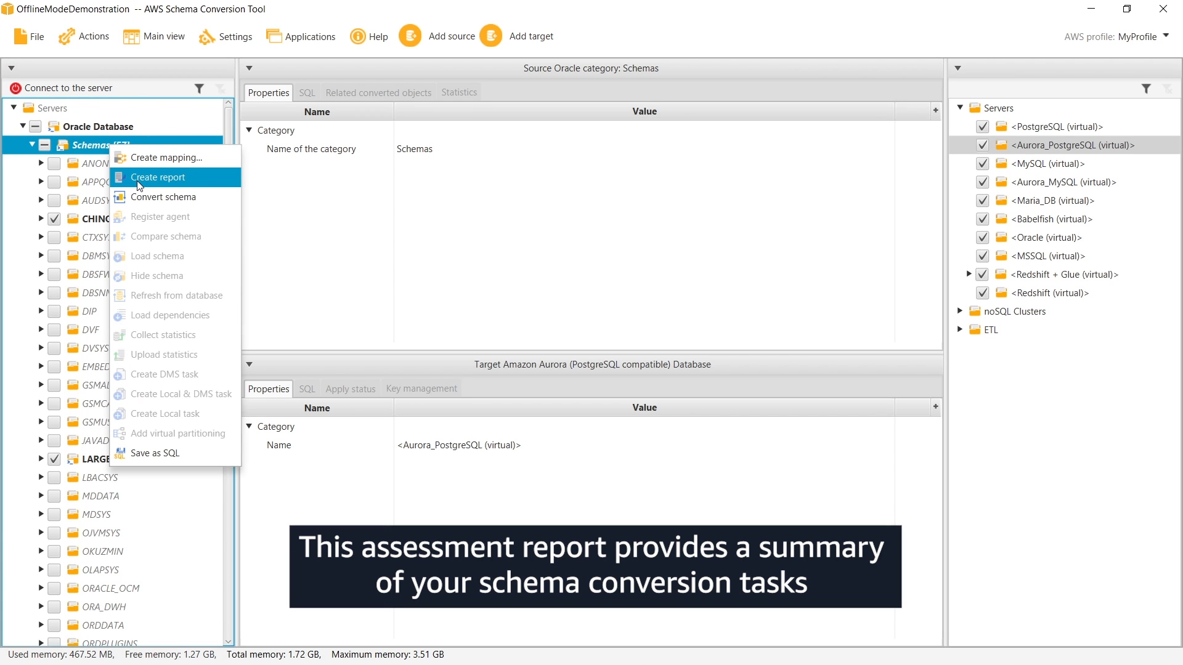
left_click(158, 177)
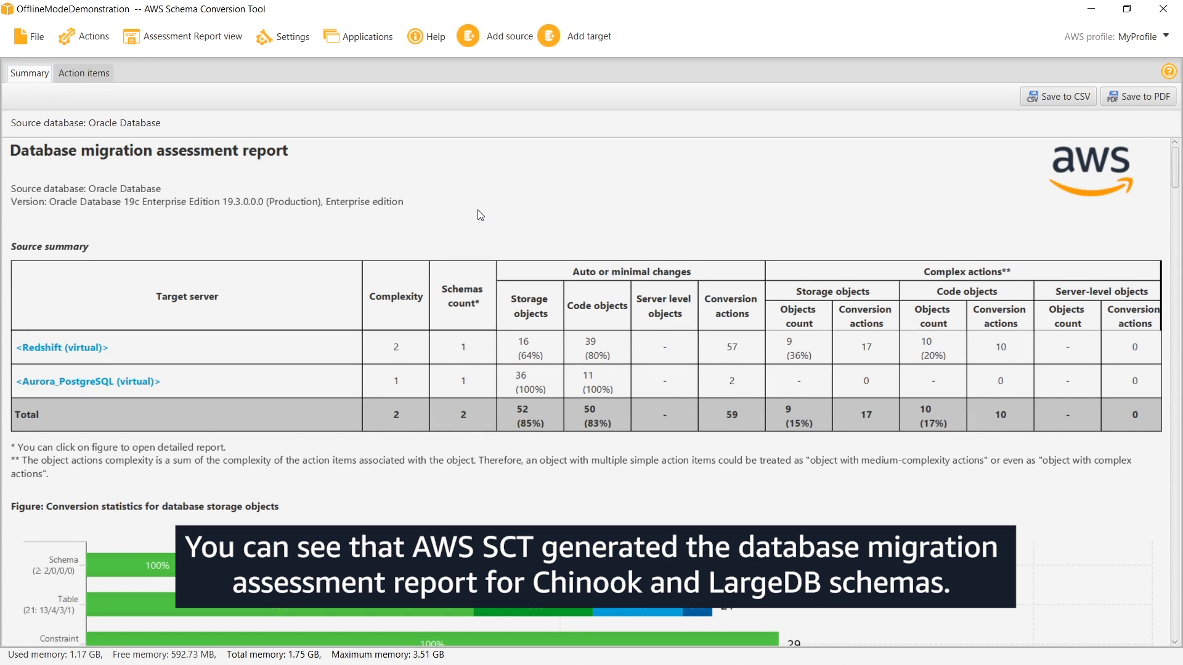
left_click(61, 347)
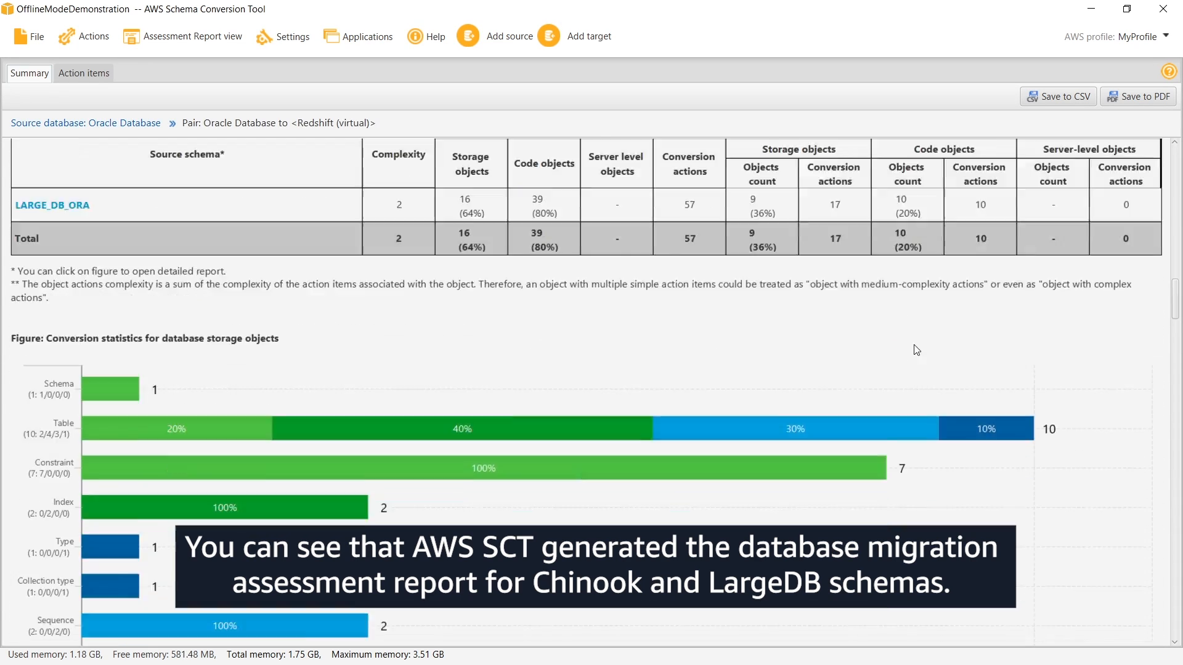
left_click(52, 205)
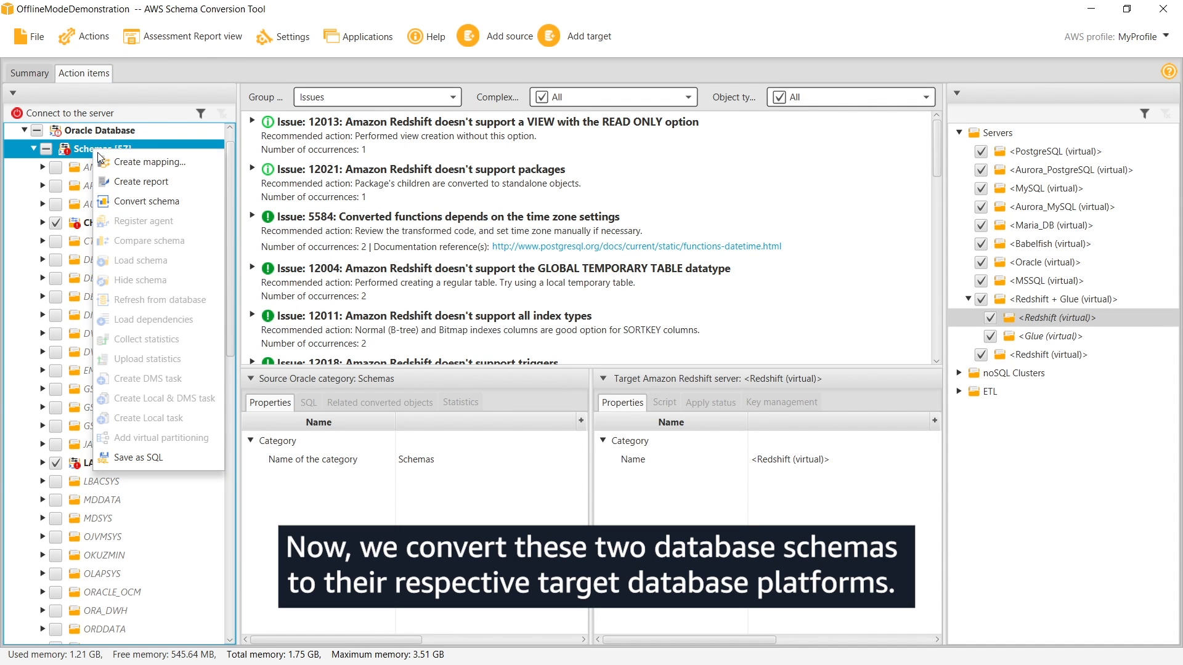
- Convert both schemas and expand converted chinook, large_db_ora and CHINOOK Procedures trees
left_click(146, 201)
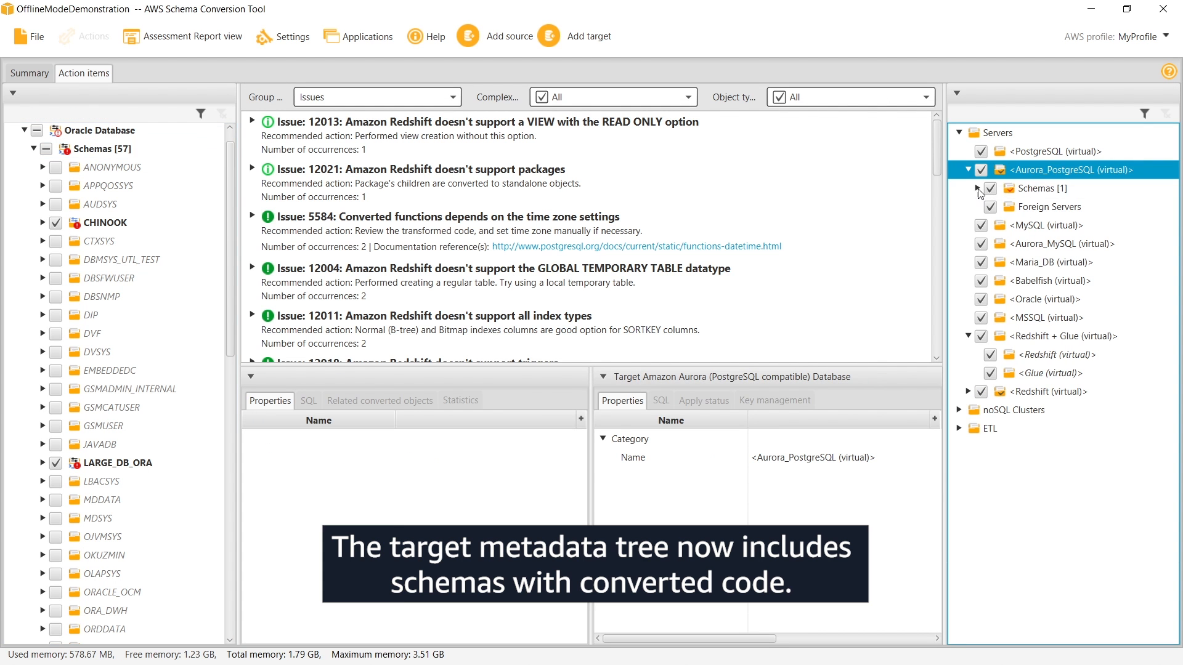
left_click(973, 188)
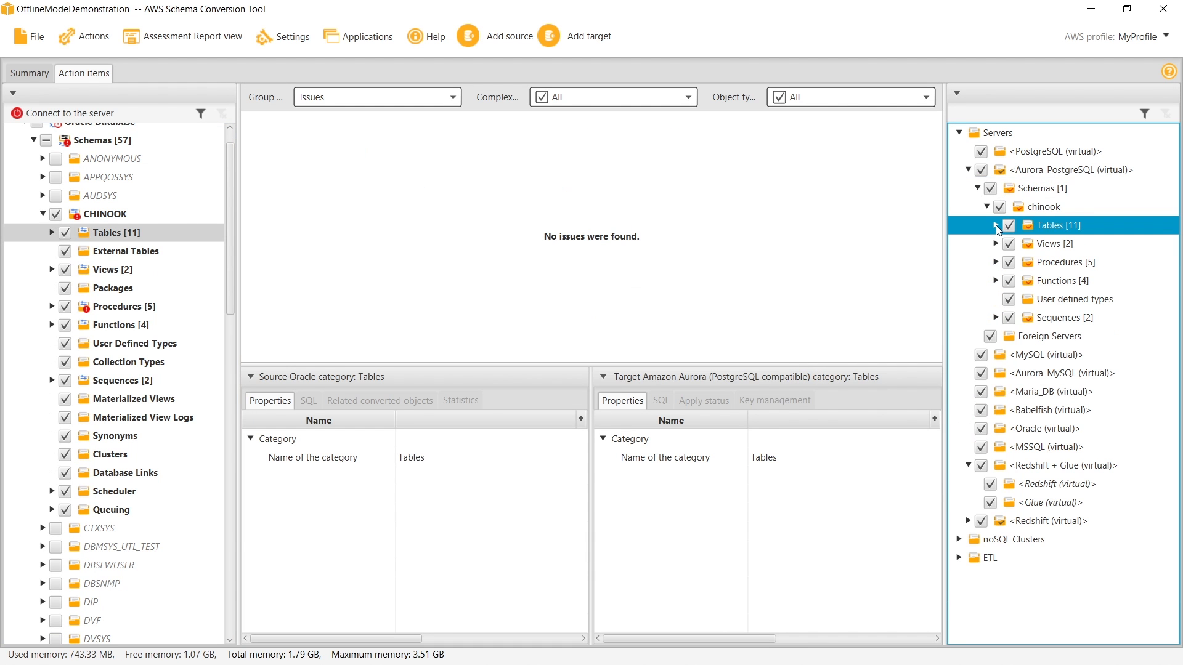
left_click(995, 224)
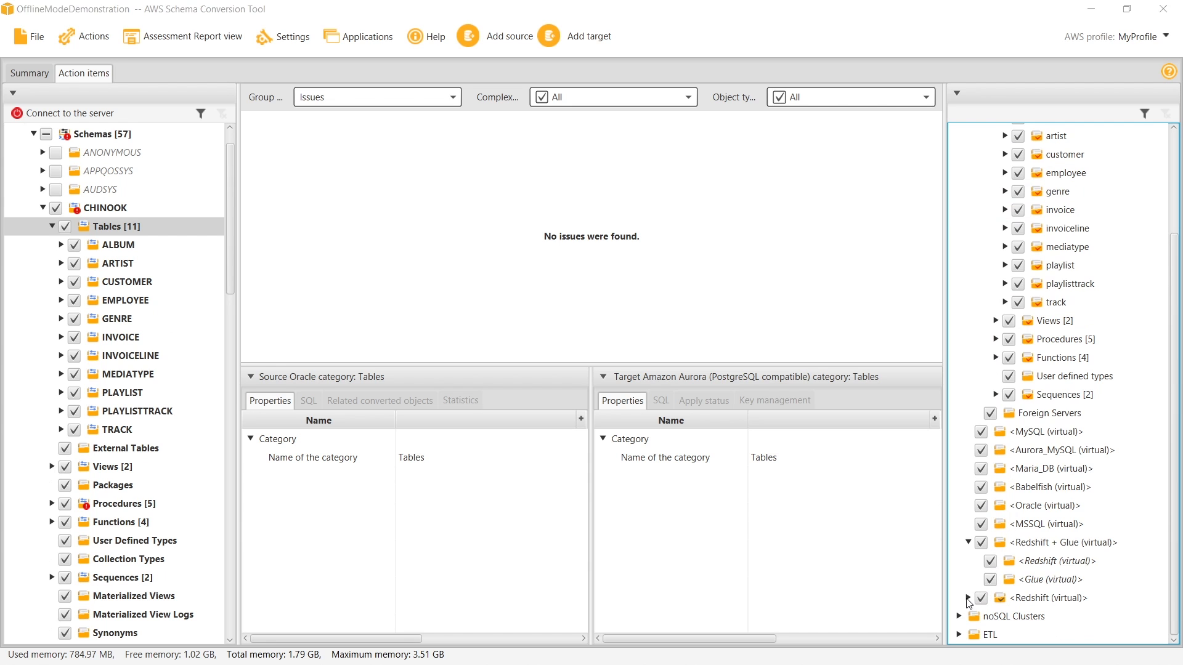
left_click(970, 597)
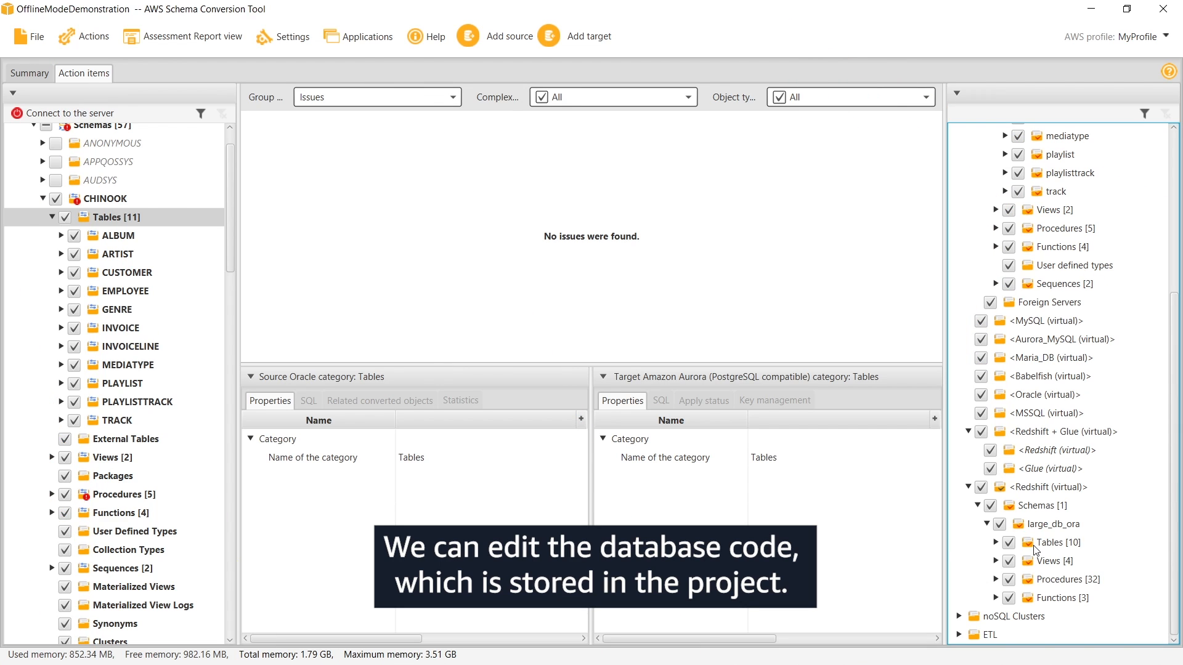
left_click(1059, 541)
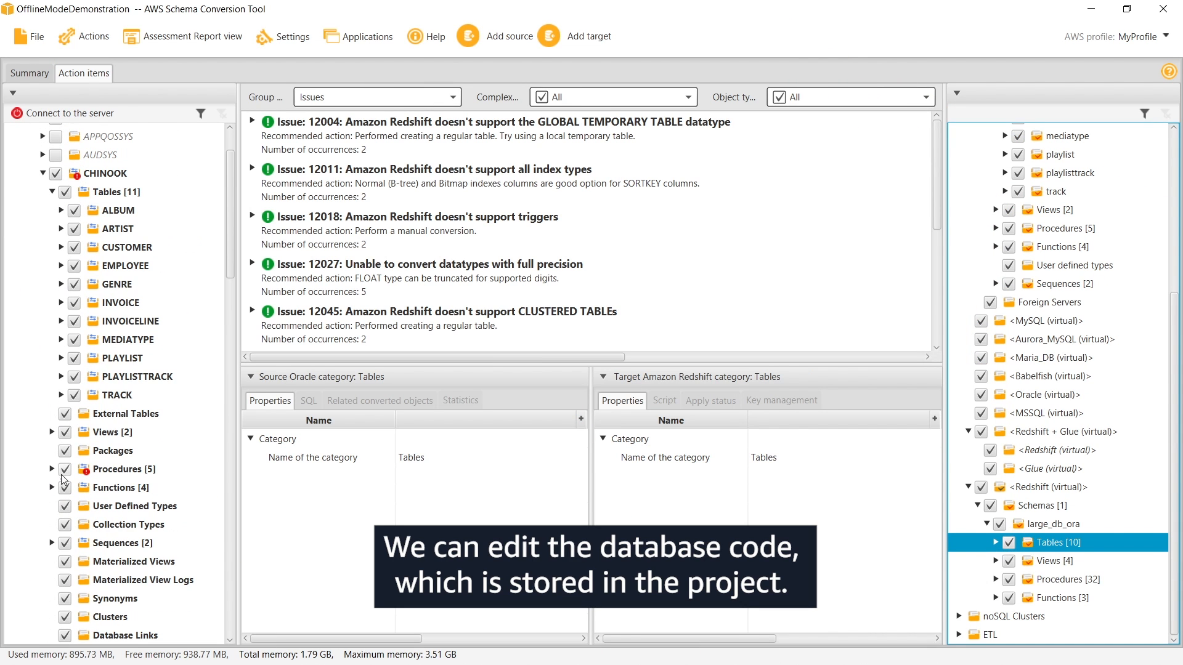
left_click(52, 469)
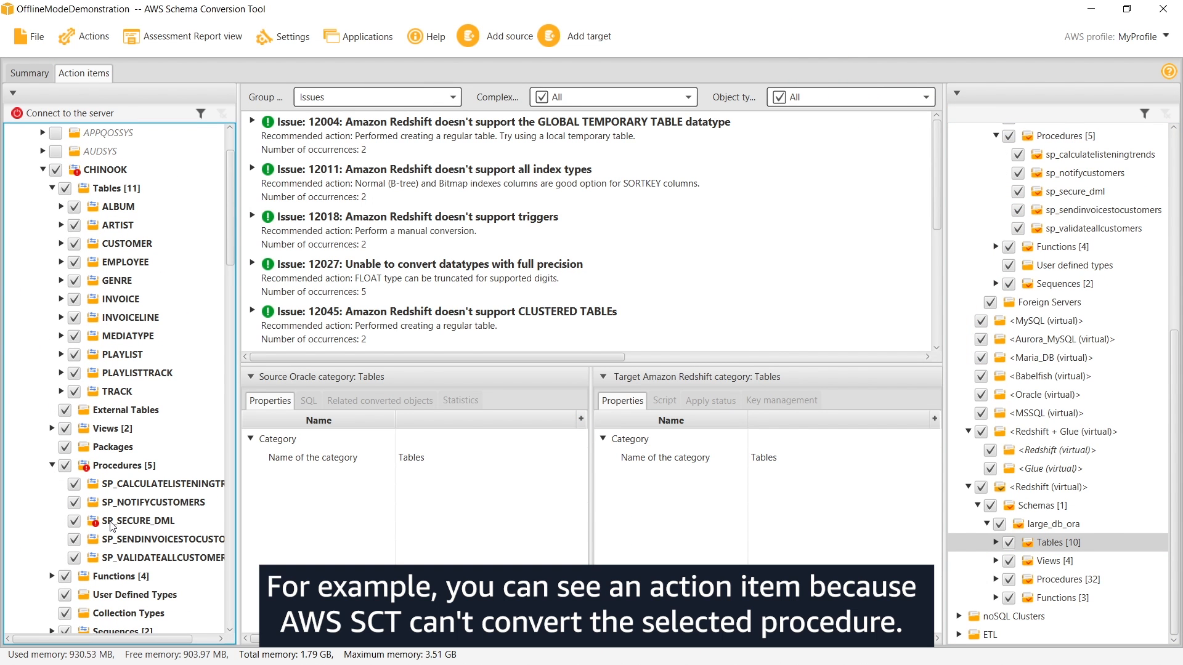
- Reconvert SP_SECURE_DML using CURRENT_DATE instead of SYSDATE, replacing the existing target
left_click(135, 520)
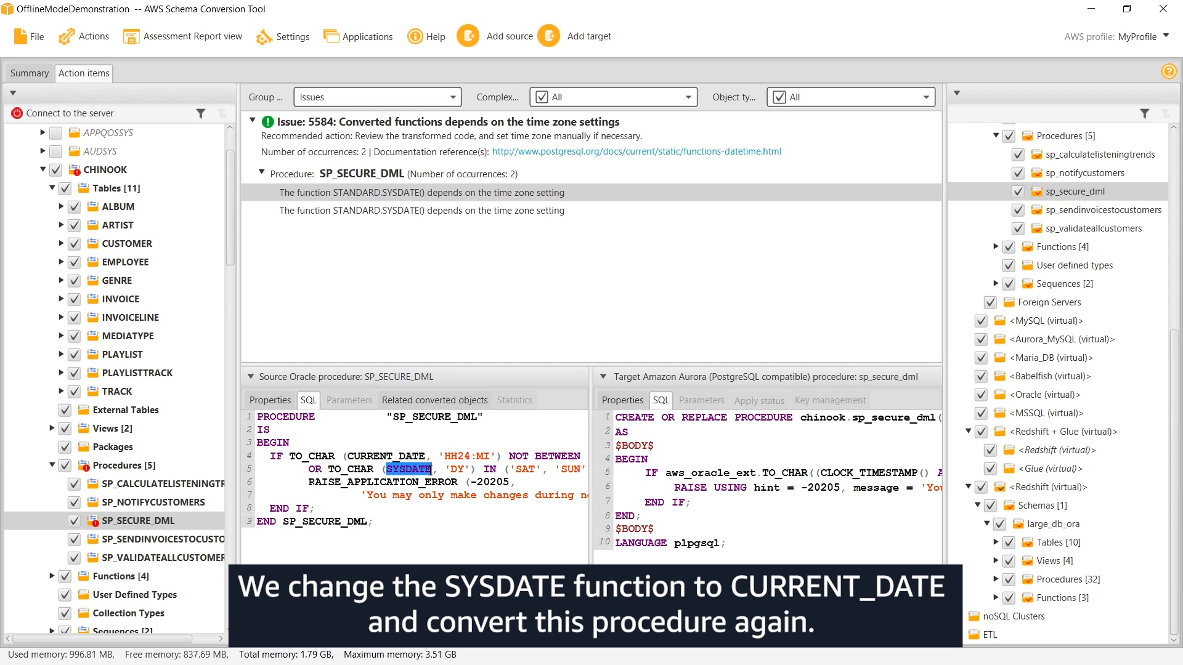
right_click(135, 521)
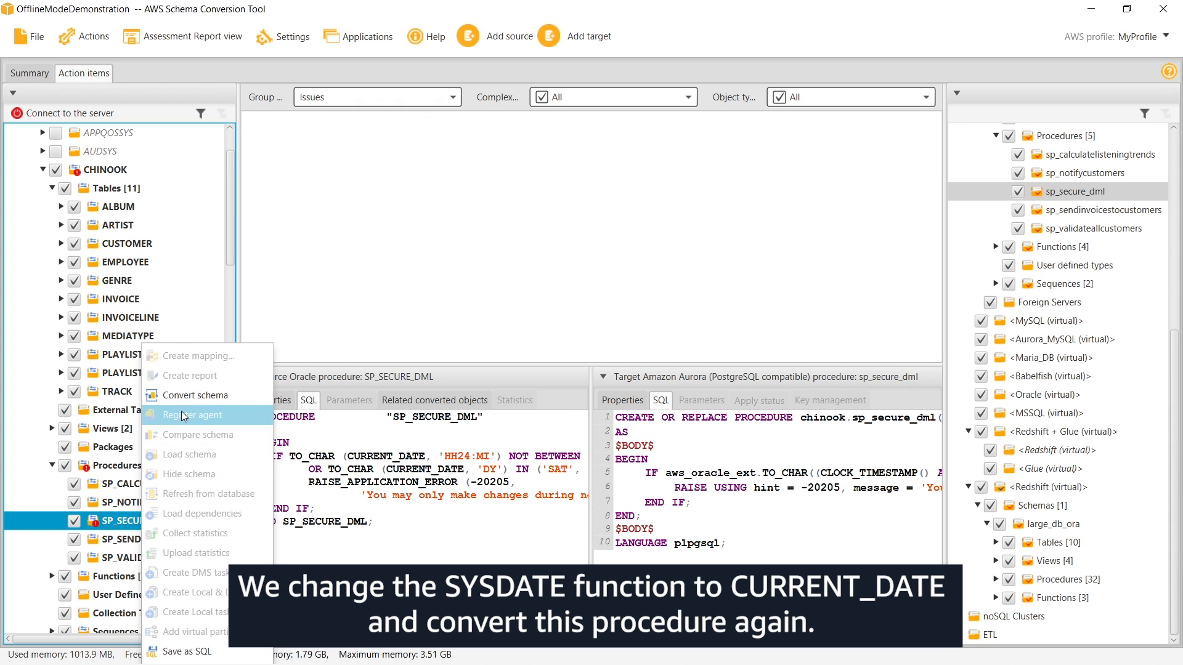
mouse_move(195, 395)
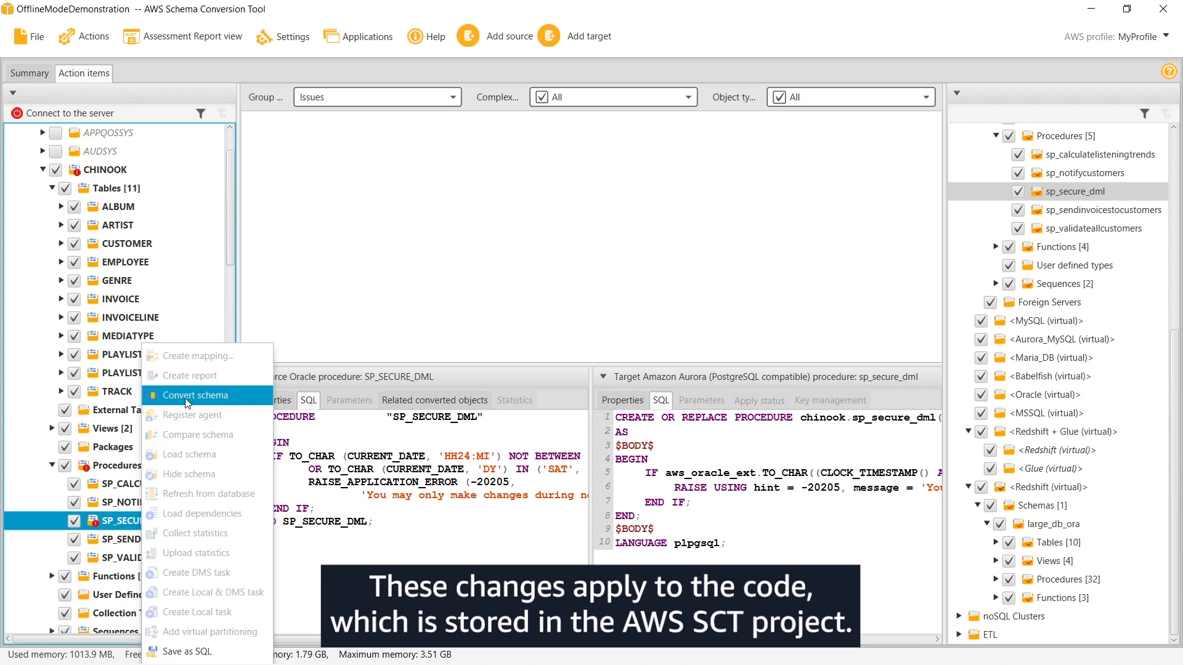
left_click(195, 396)
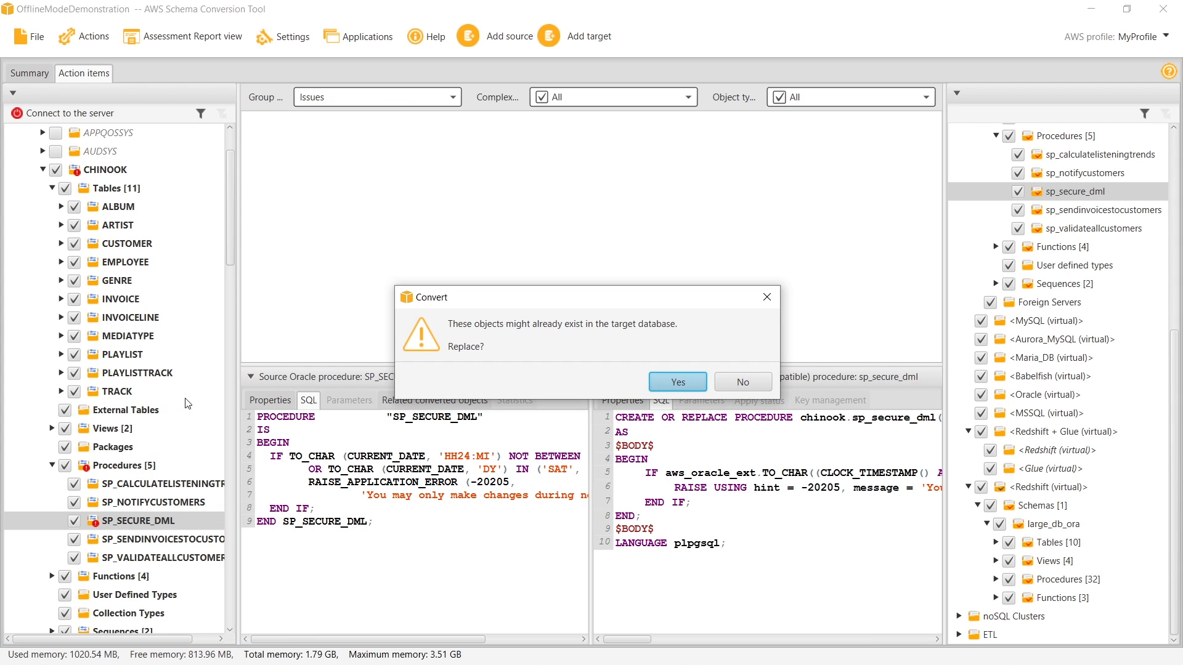
mouse_move(352, 389)
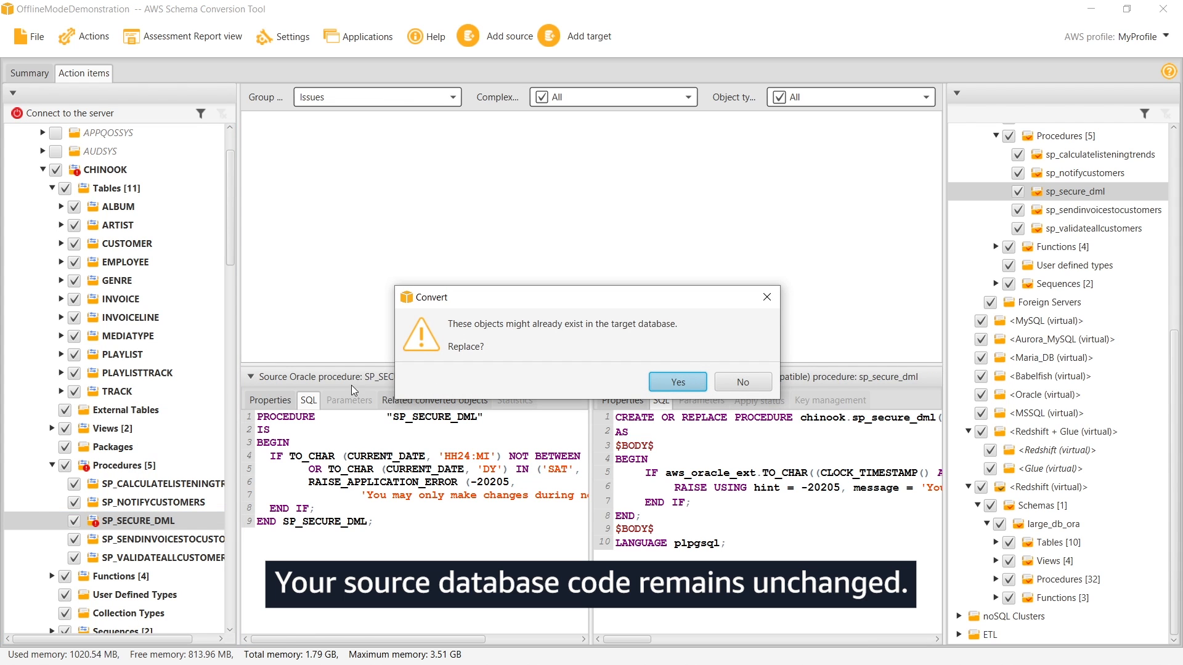
left_click(675, 382)
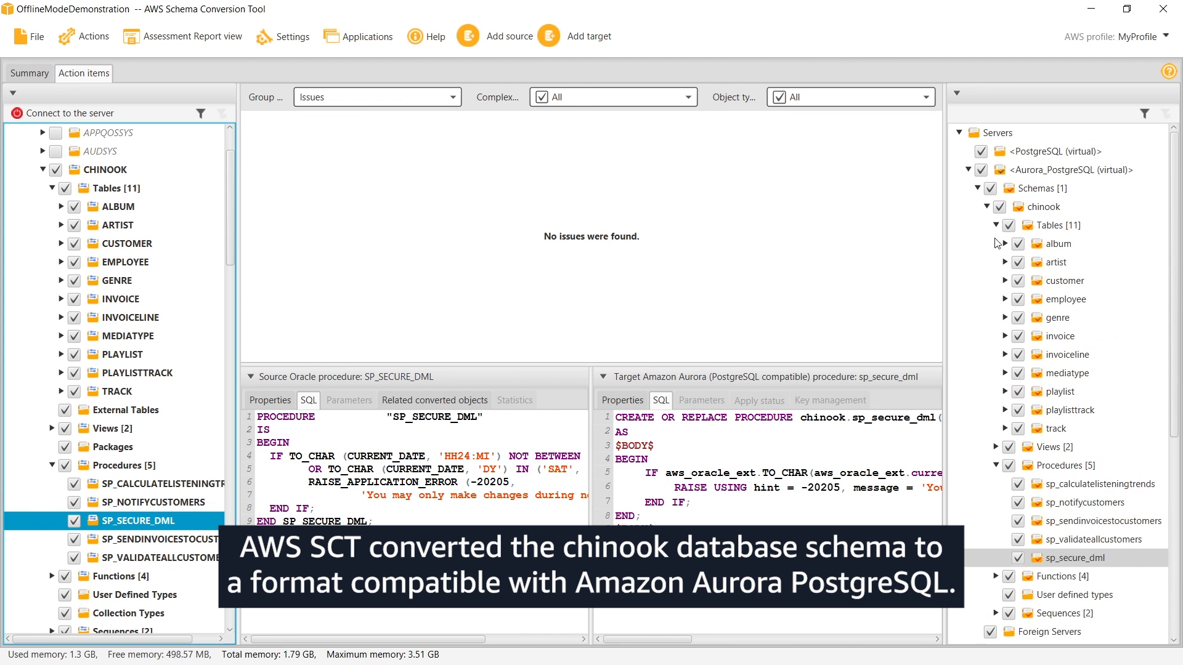
- Save the converted chinook schema under Aurora_PostgreSQL as chinook.sql
left_click(1067, 170)
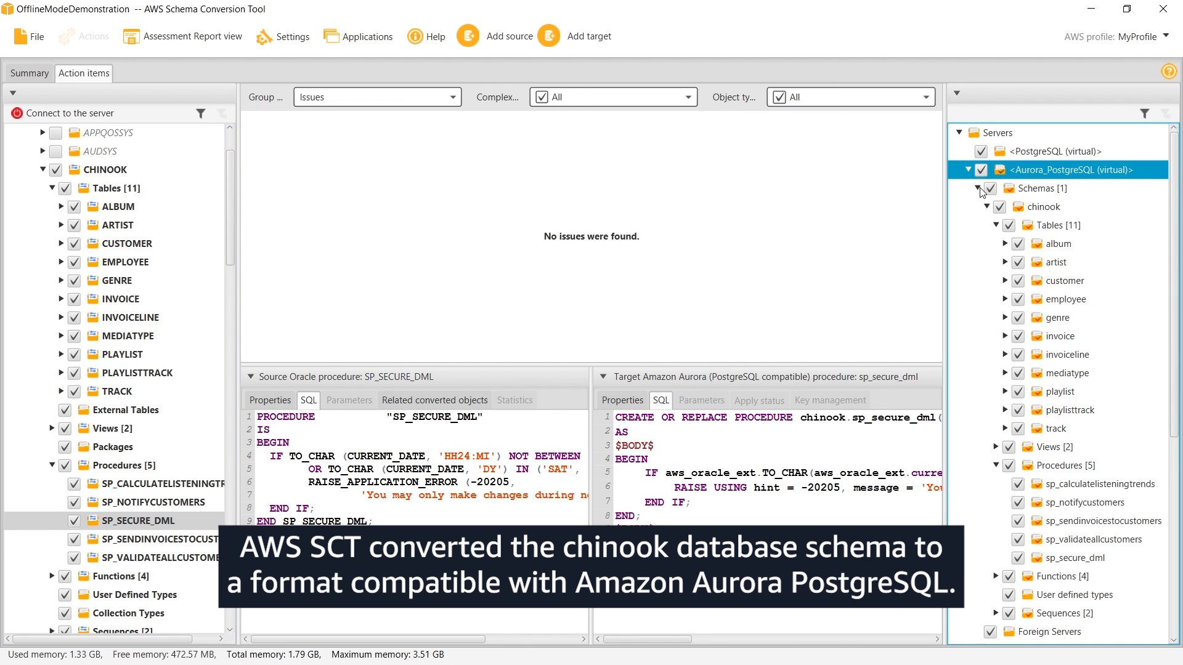
mouse_move(1033, 217)
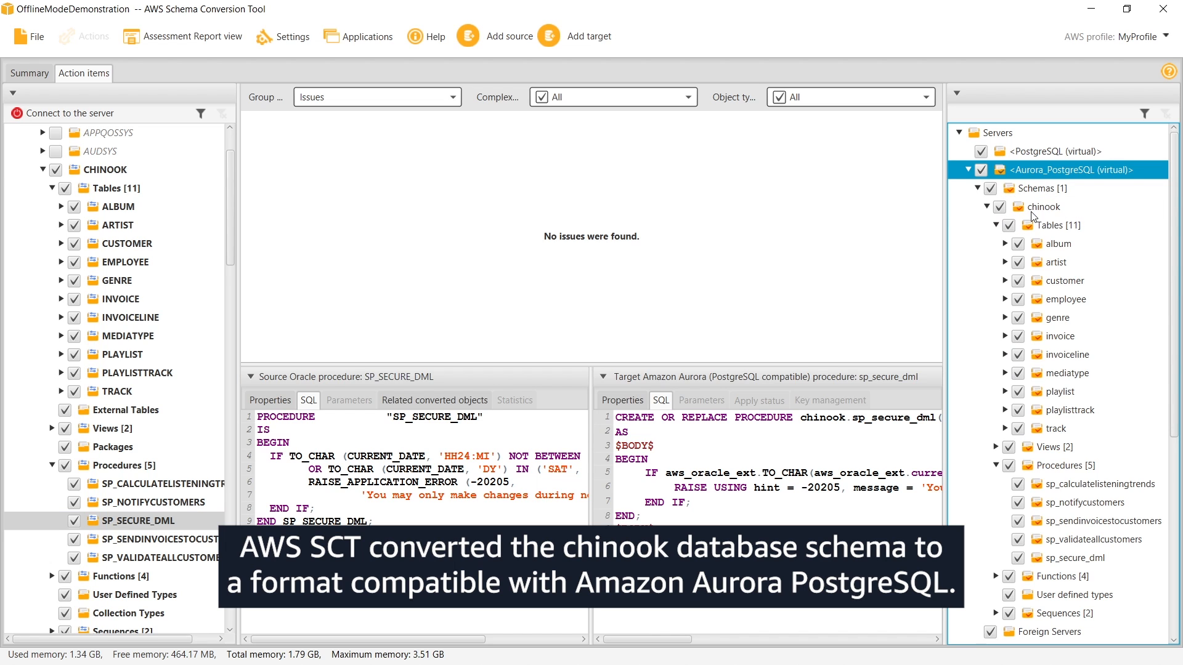
left_click(1042, 207)
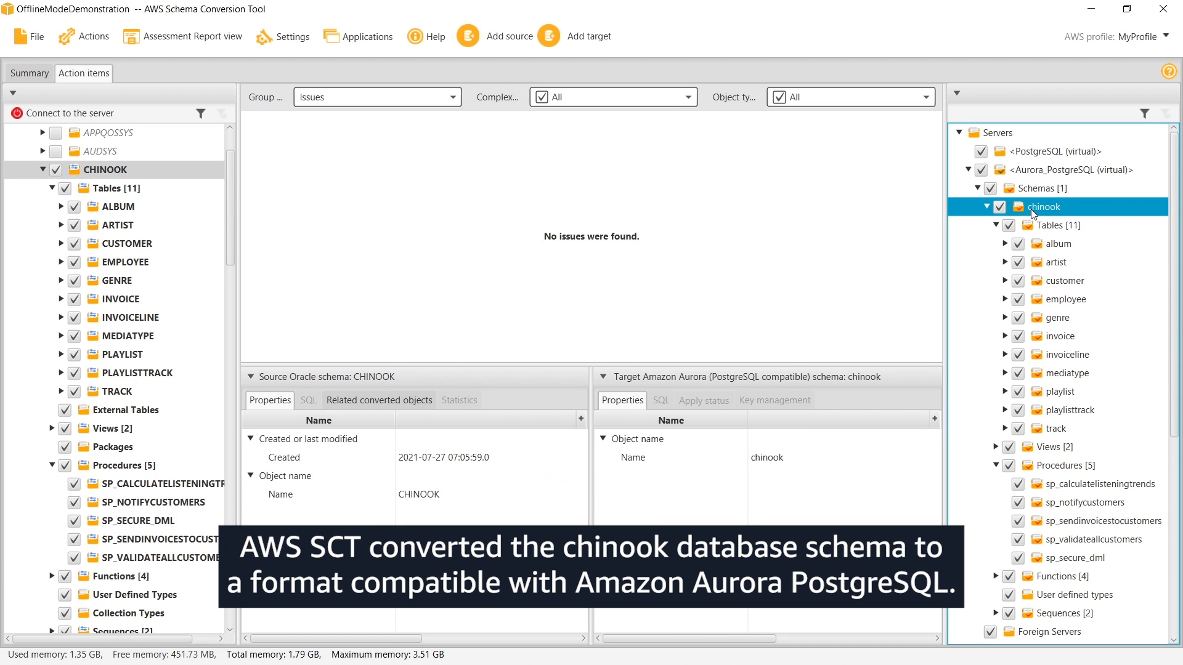
right_click(1044, 206)
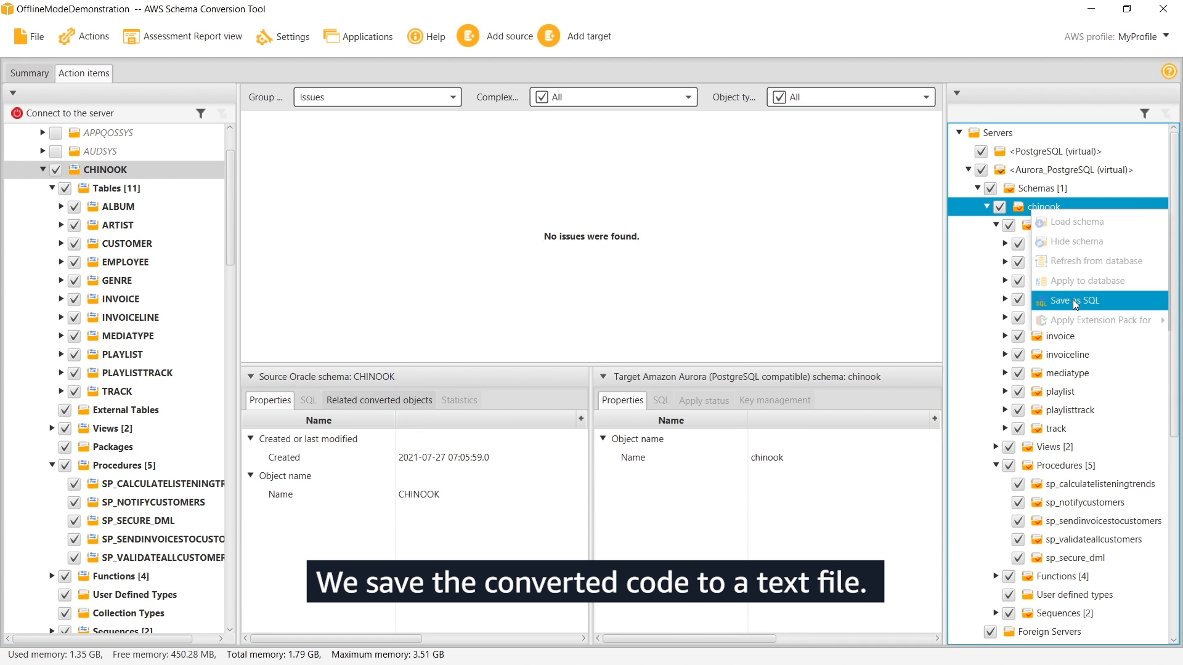
left_click(1072, 300)
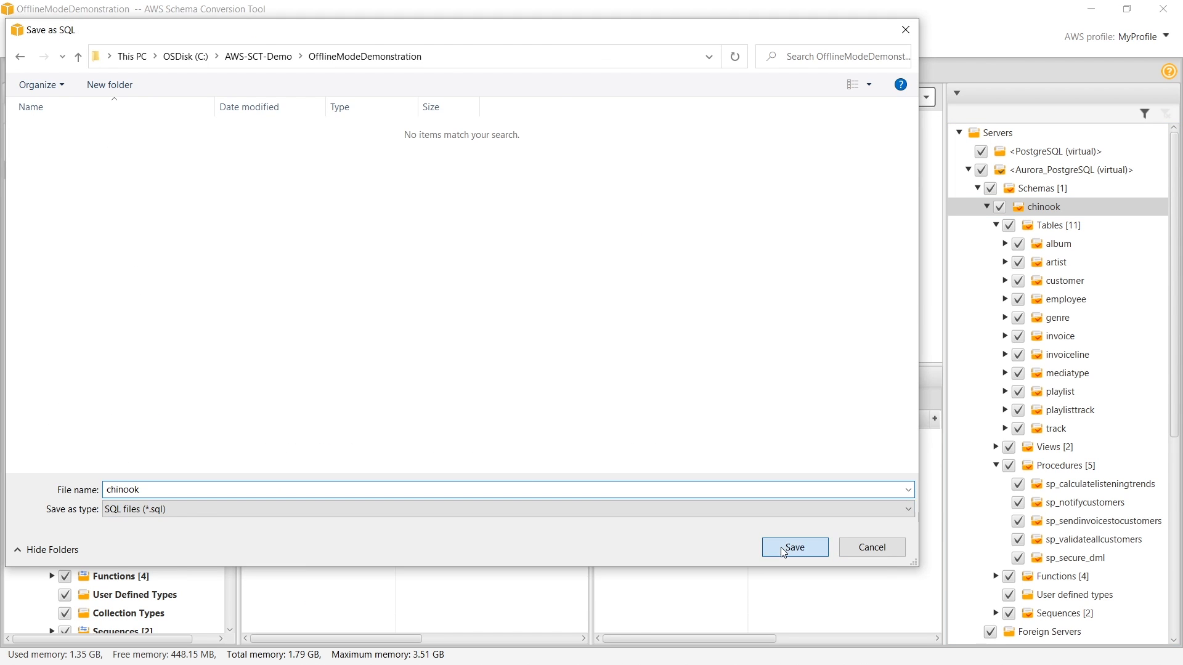
left_click(793, 547)
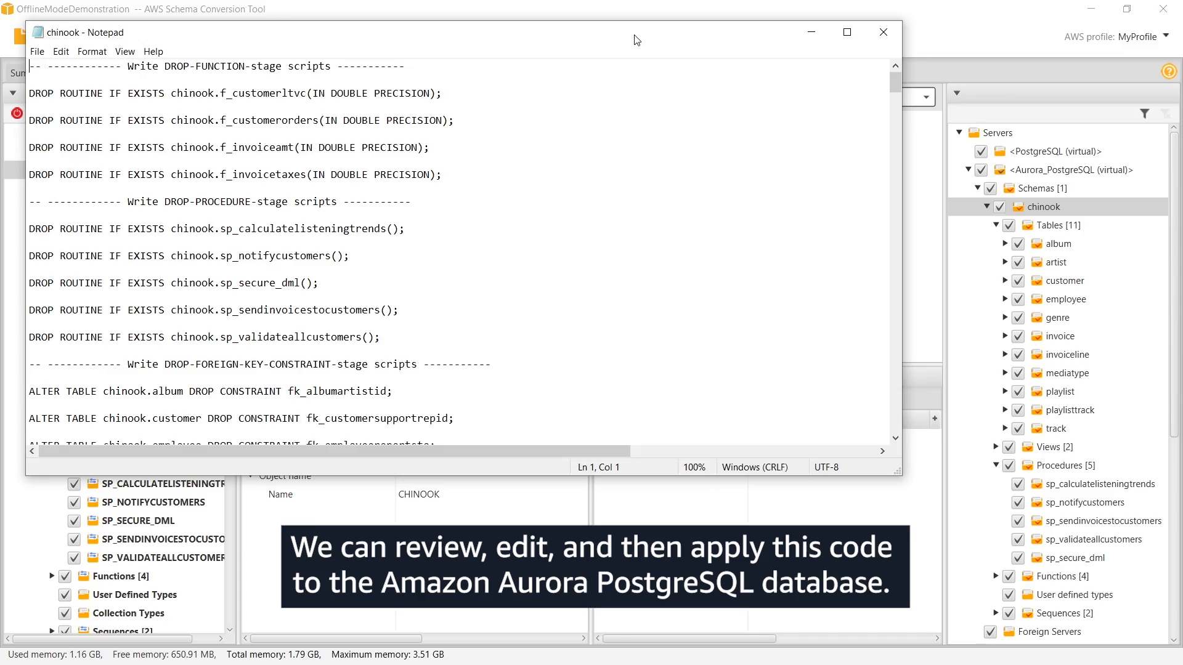
- Maximize Notepad and scroll to the CREATE SEQUENCE and CREATE TABLE statements
left_click(846, 32)
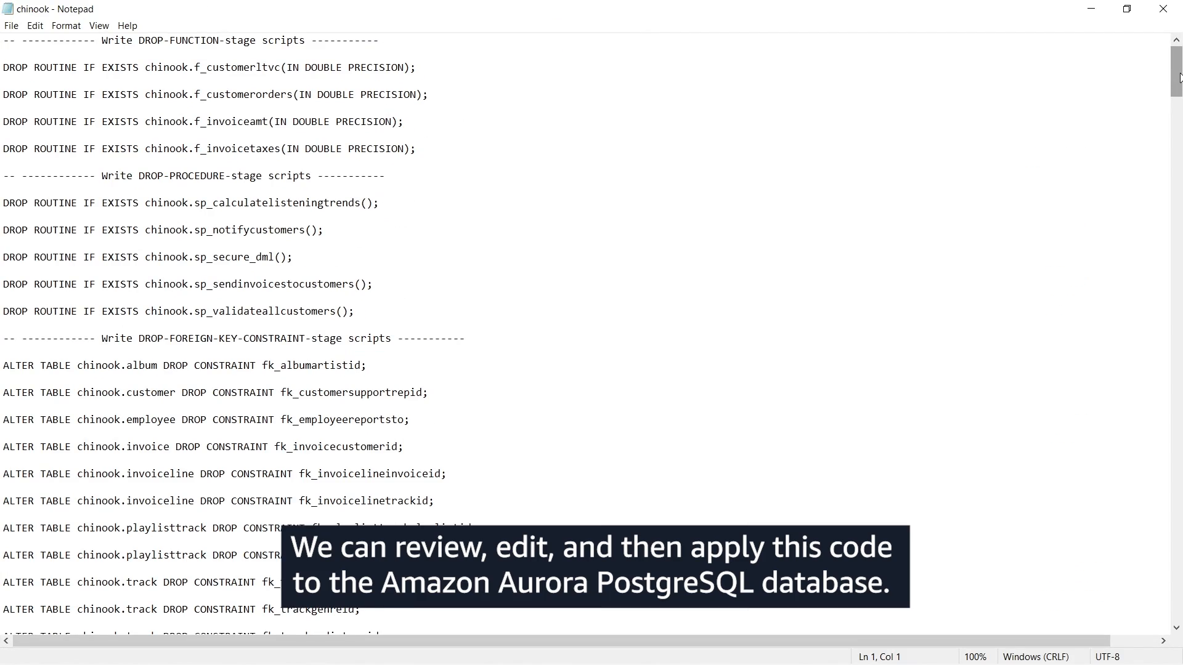
scroll("down", 3)
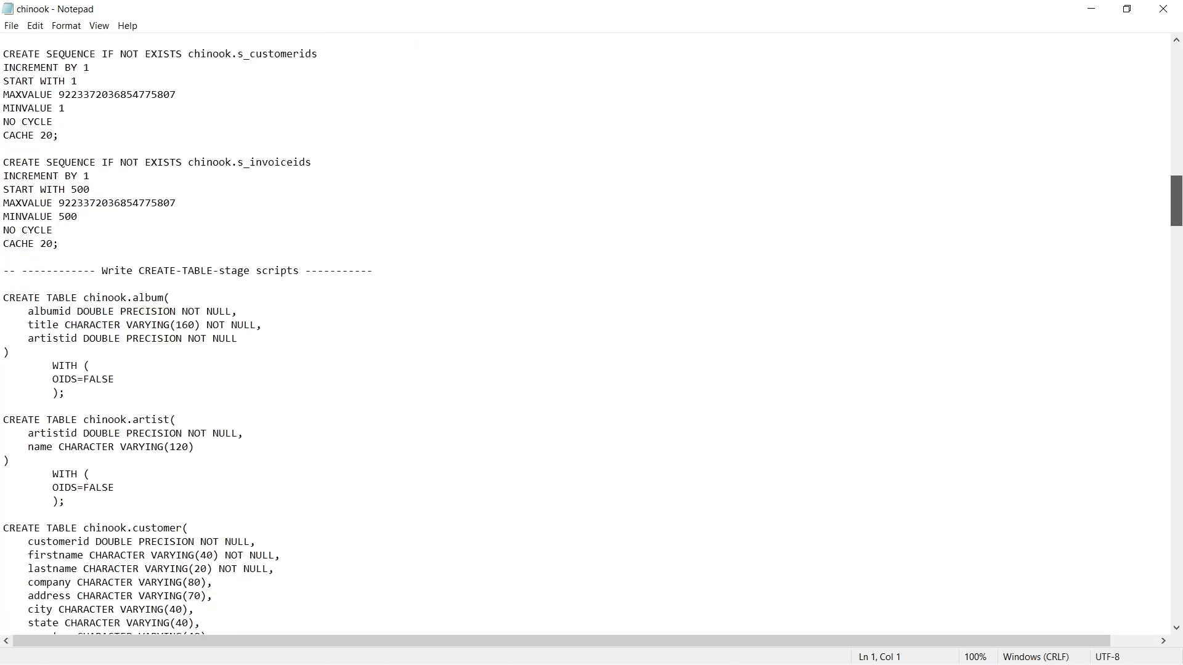